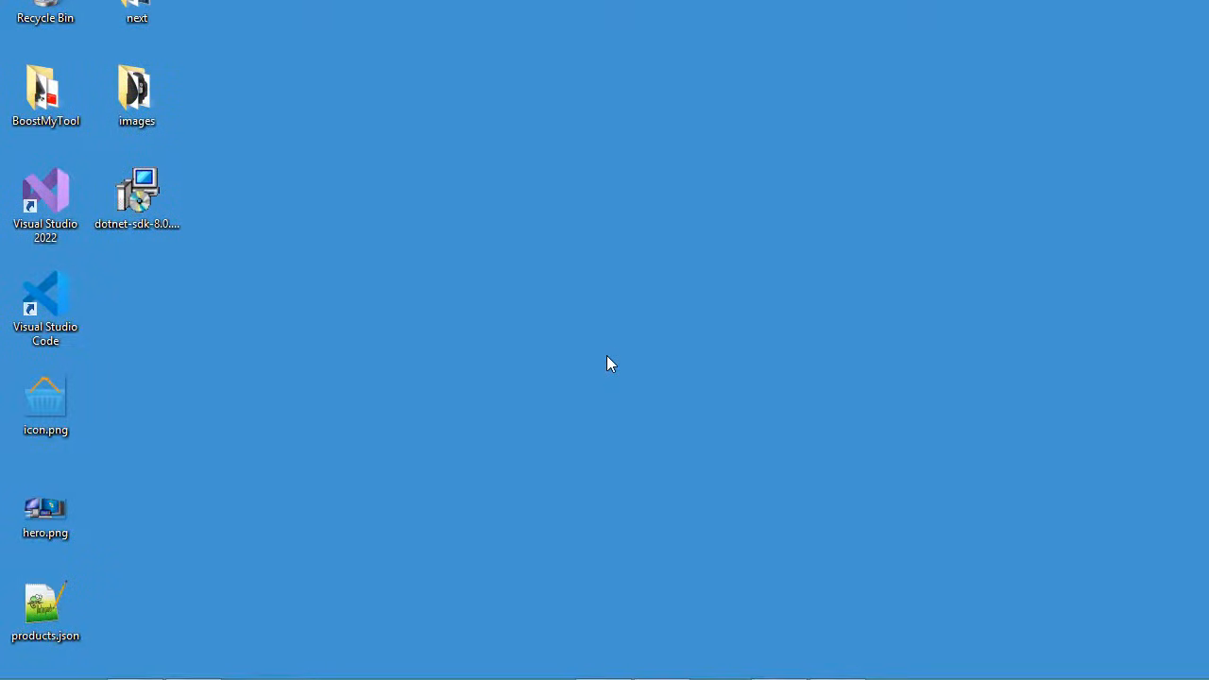
{"action": "mouse_move", "coordinate": [652, 326]}
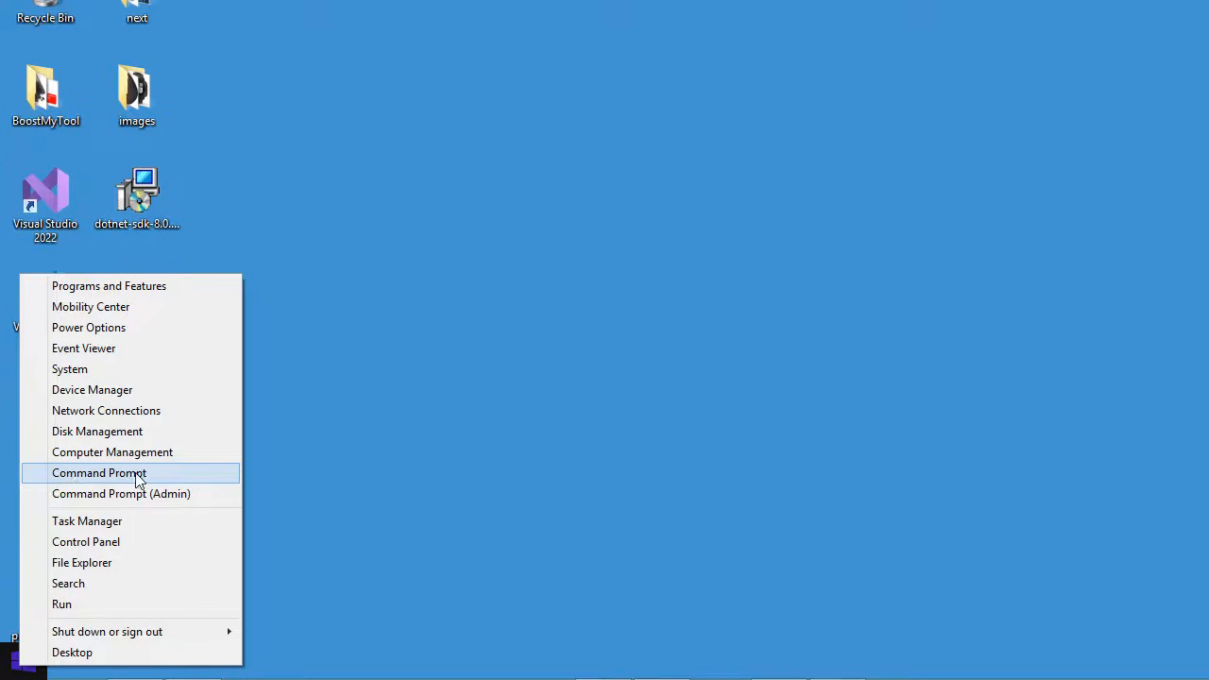
Step: Run node --version in Command Prompt to confirm Node.js v18.17.1, then exit
{"action": "left_click", "coordinate": [99, 473]}
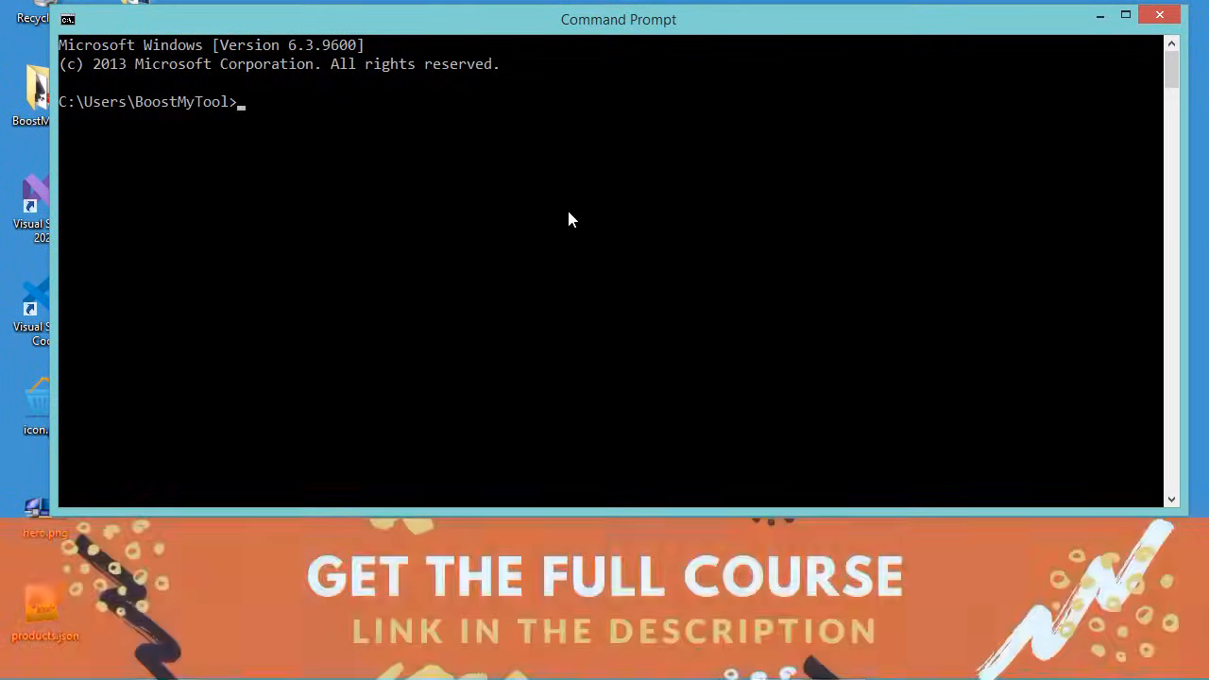
{"action": "type", "text": "node --version"}
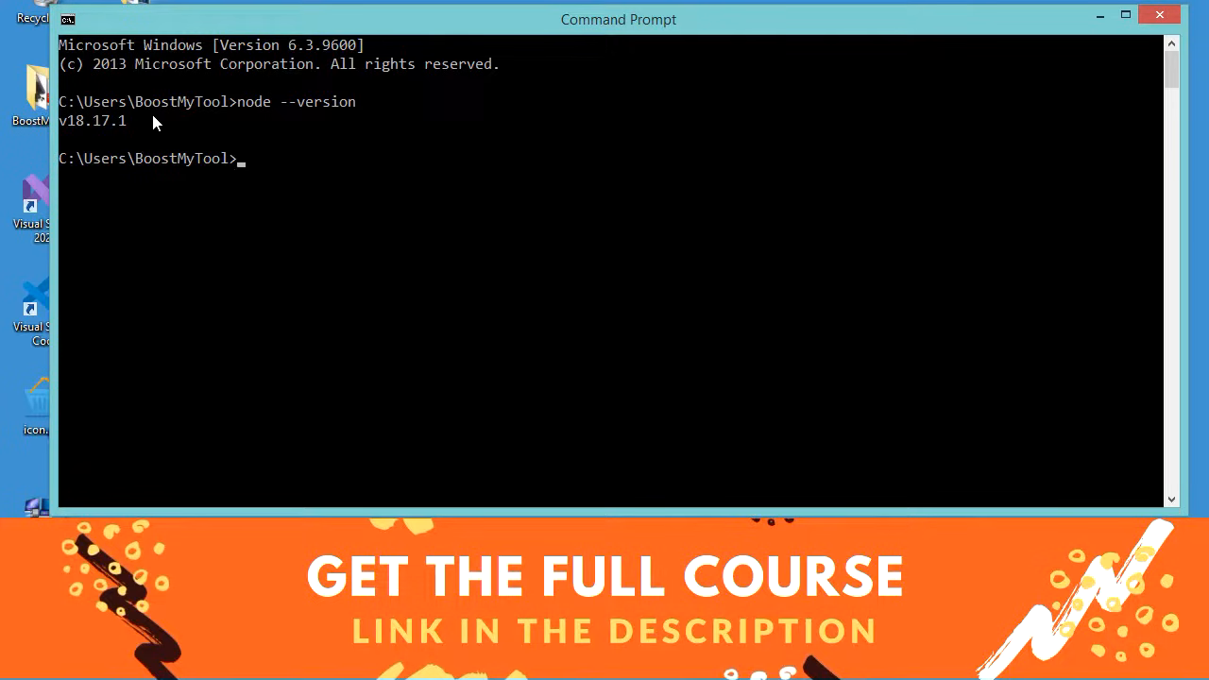
{"action": "mouse_move", "coordinate": [132, 126]}
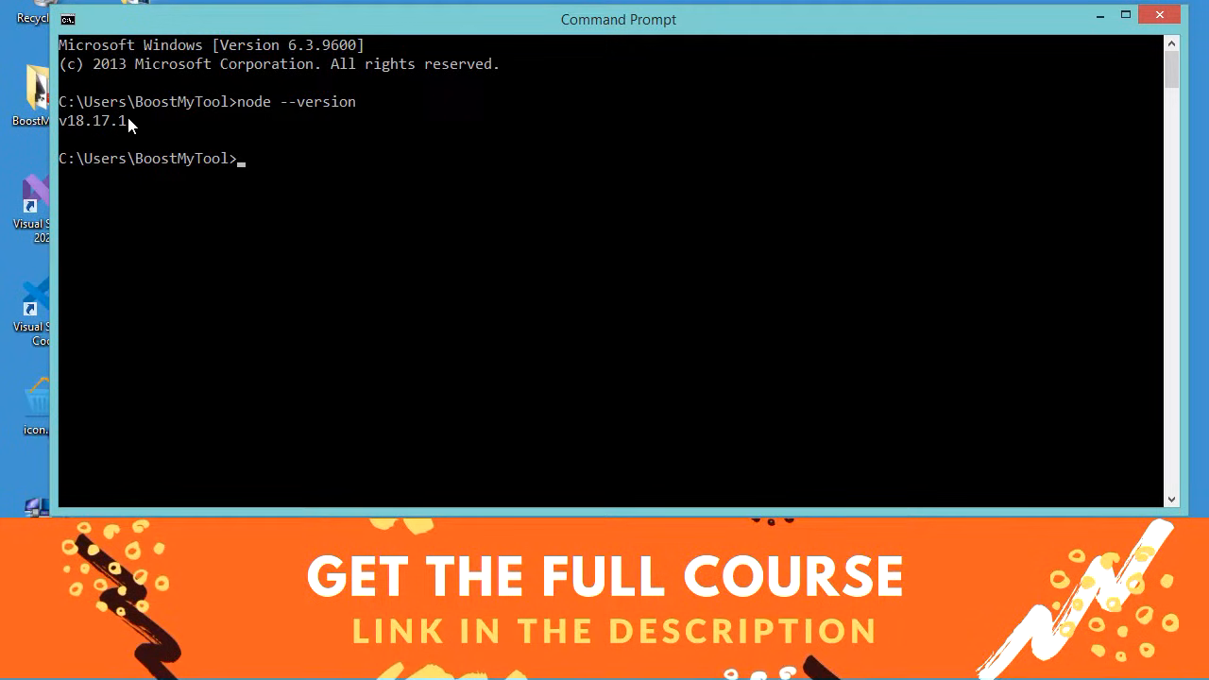
{"action": "mouse_move", "coordinate": [146, 135]}
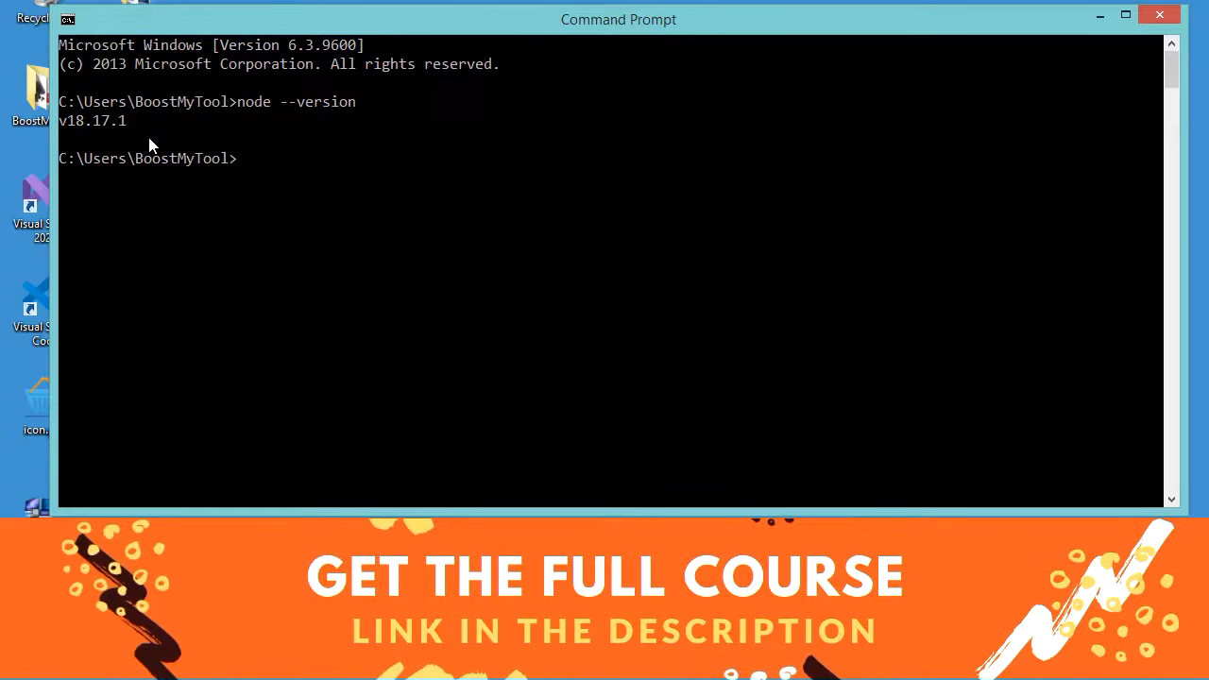
{"action": "type", "text": "ex"}
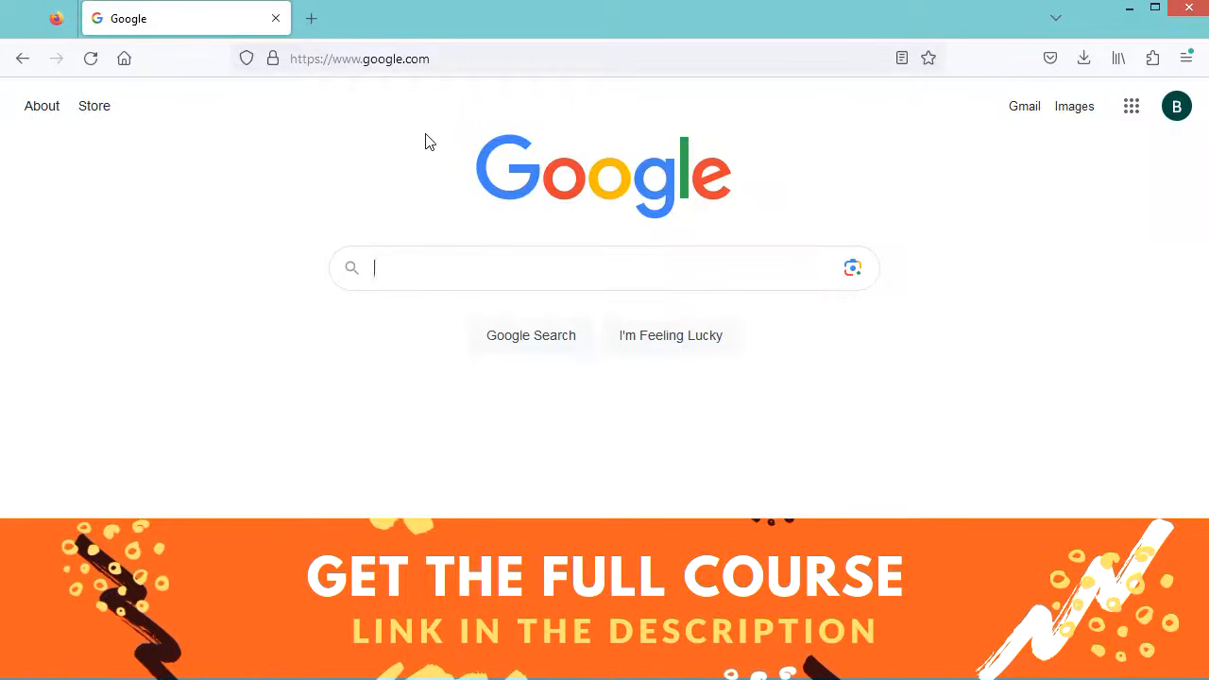
Step: Search Google for 'node', open the official Node.js site showing 20.10.0 LTS, then minimize Firefox
{"action": "type", "text": "node"}
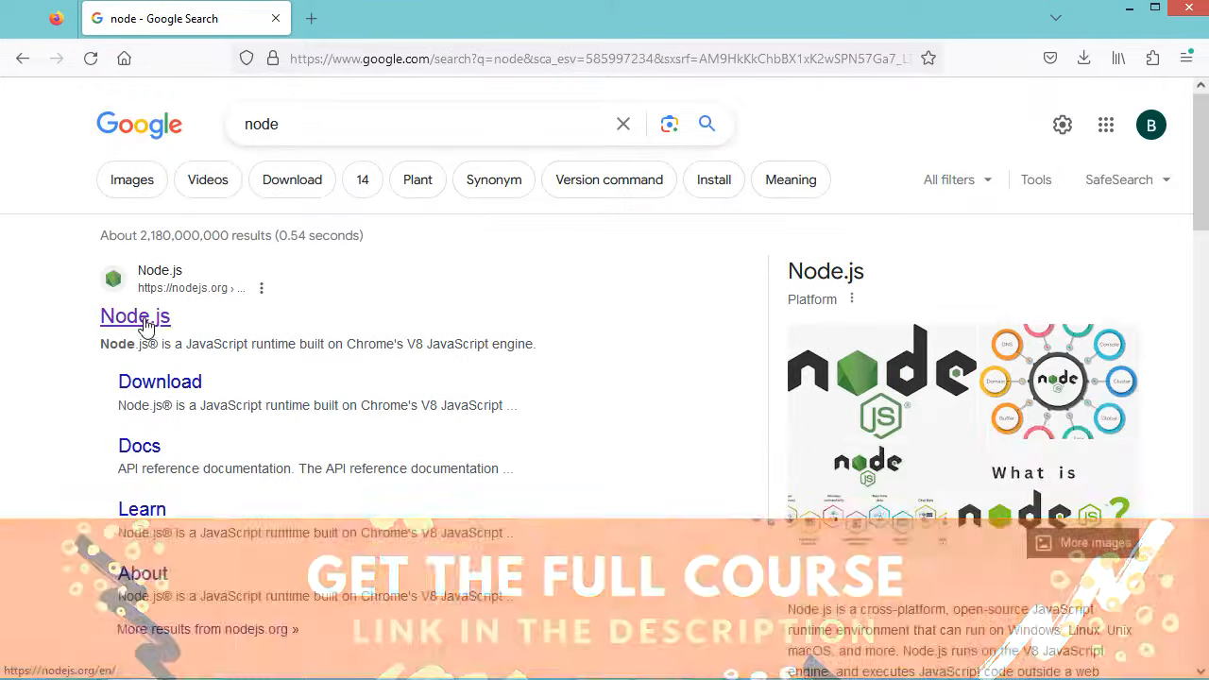
{"action": "left_click", "coordinate": [134, 316]}
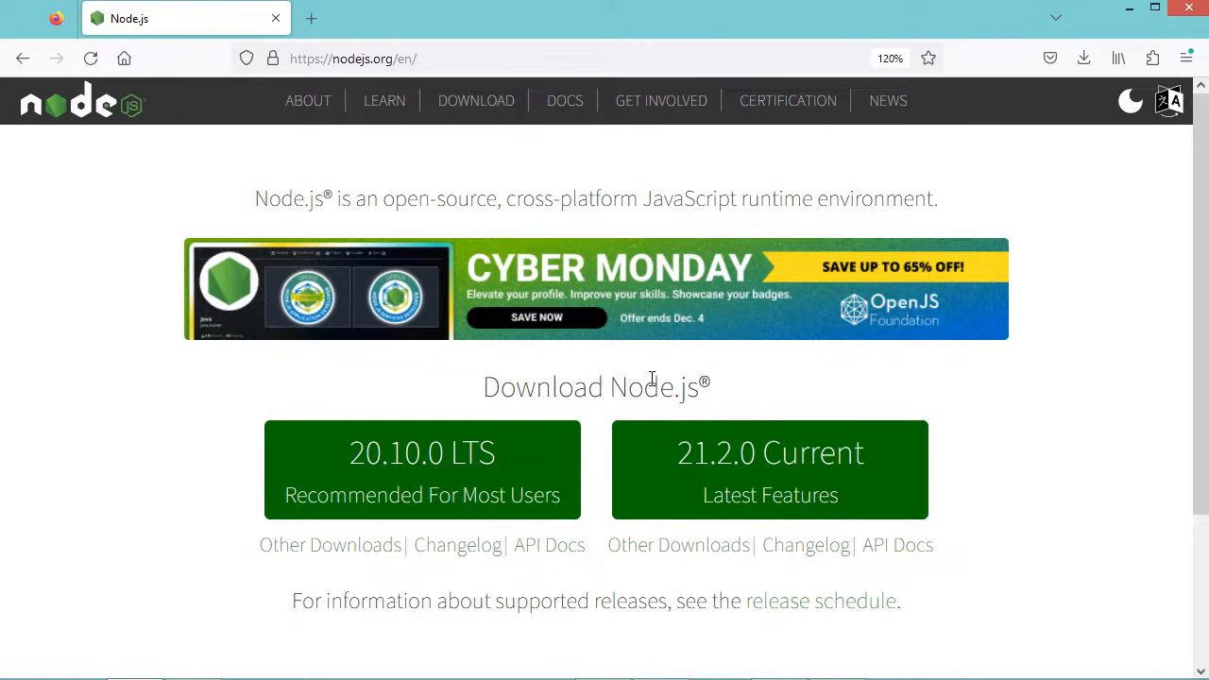
{"action": "mouse_move", "coordinate": [422, 453]}
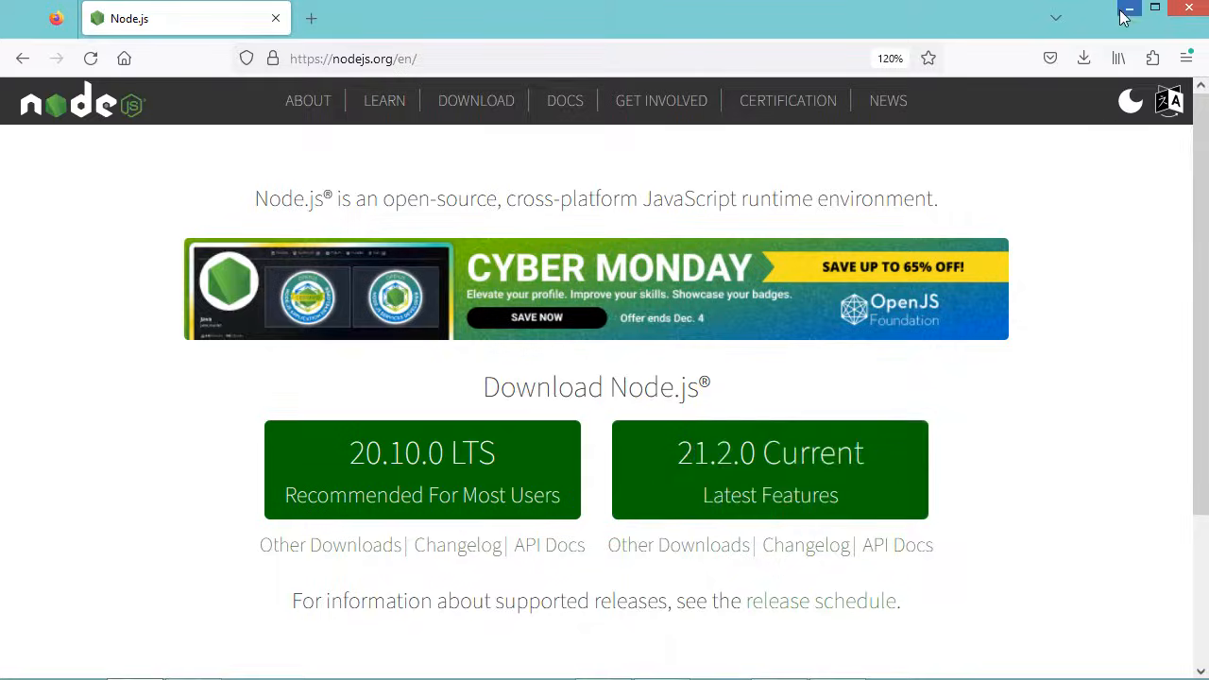
{"action": "left_click", "coordinate": [1129, 9]}
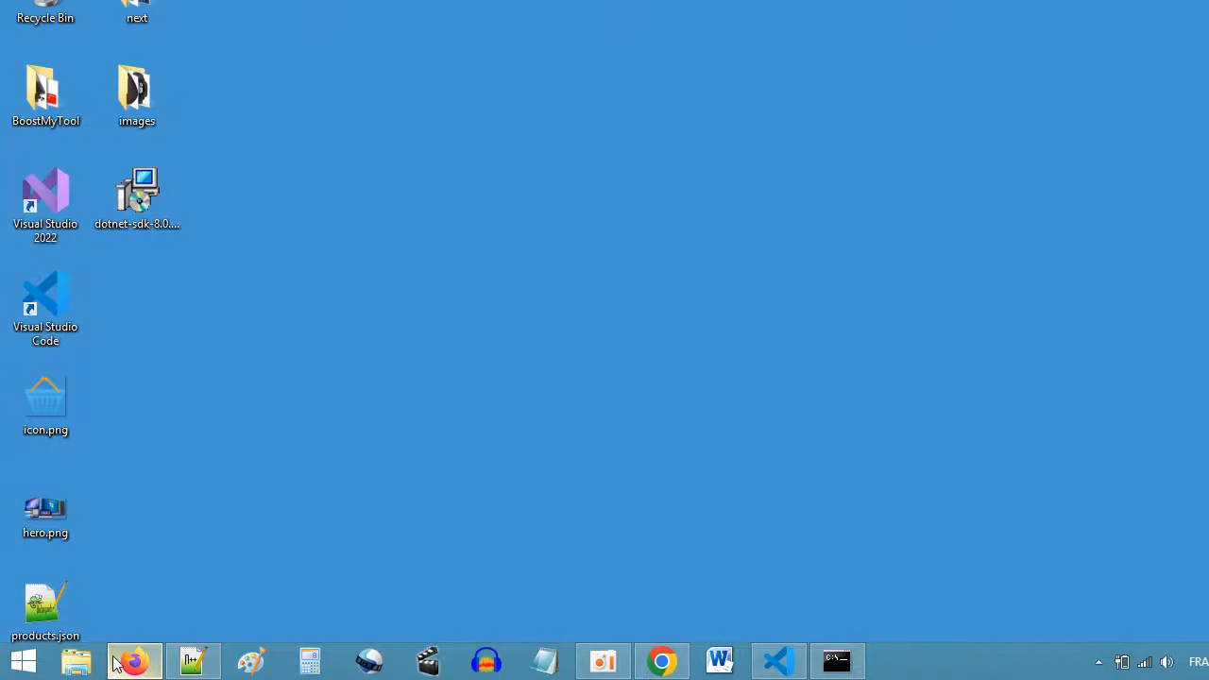
{"action": "mouse_move", "coordinate": [510, 257]}
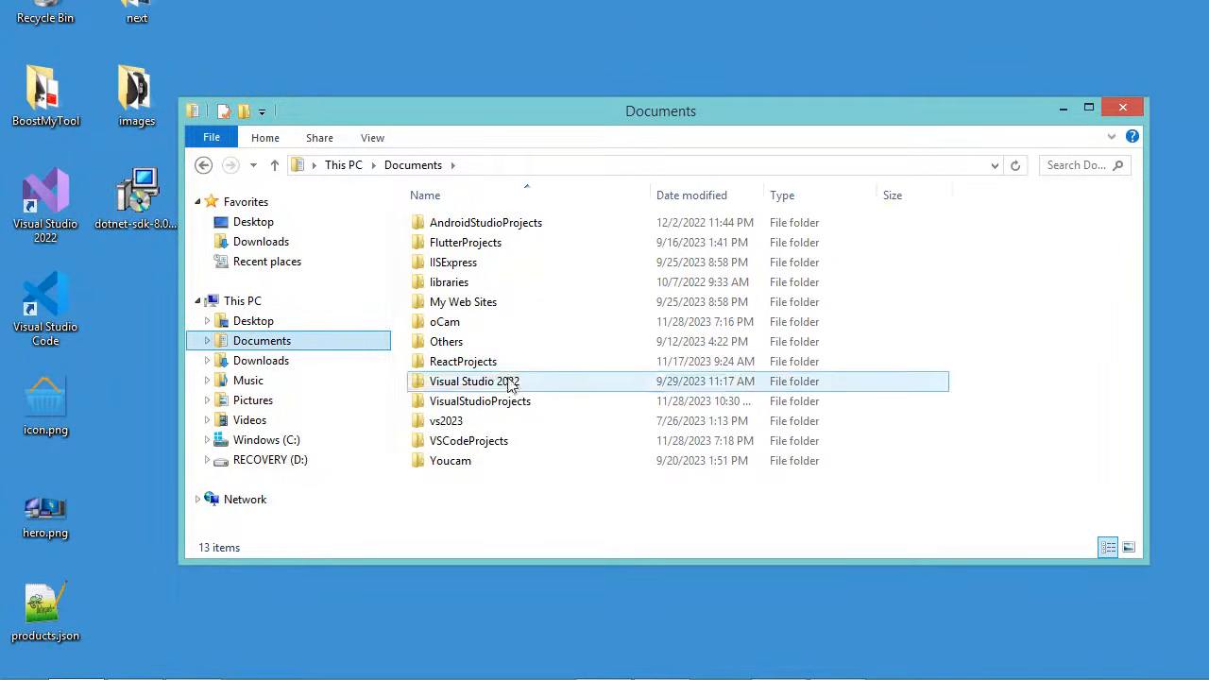
Step: Open the ReactProjects folder under Documents in File Explorer
{"action": "left_click", "coordinate": [463, 361]}
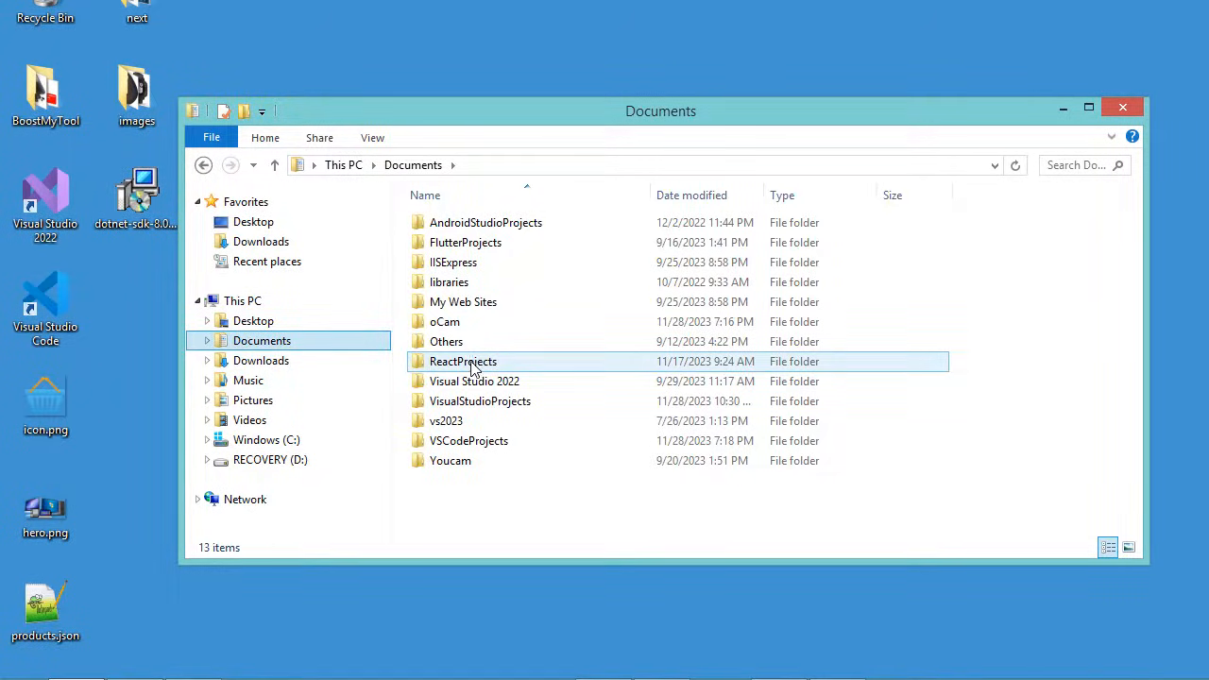
{"action": "double_click", "coordinate": [463, 361]}
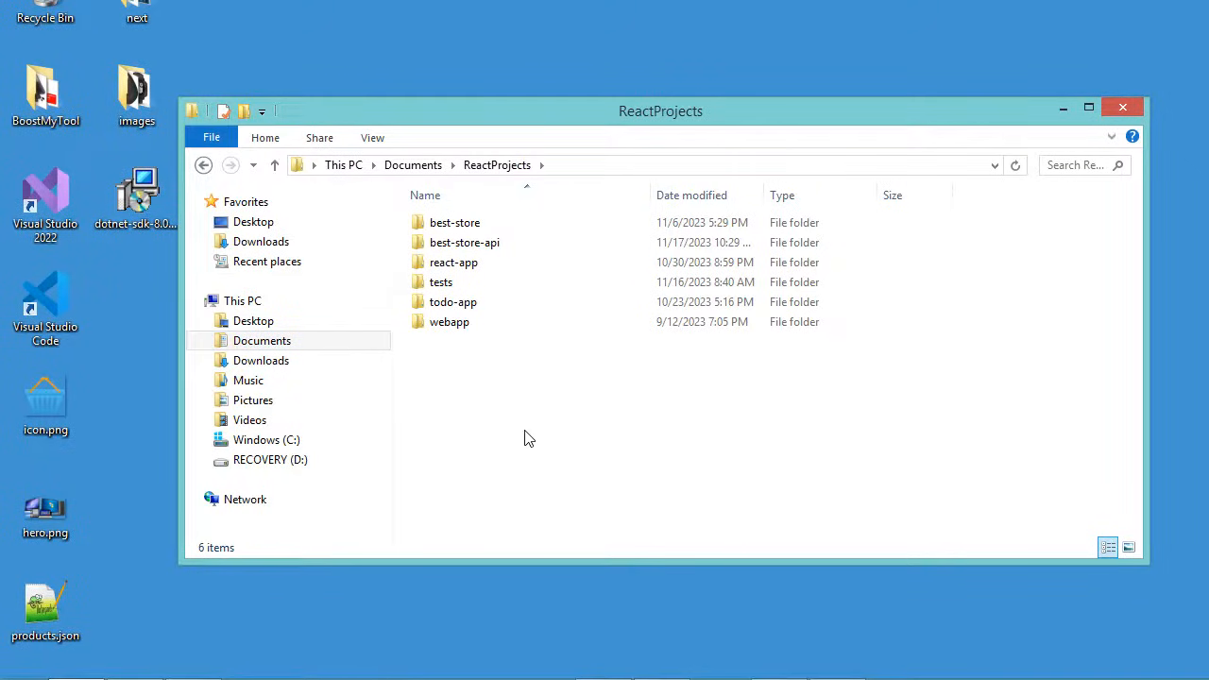
{"action": "mouse_move", "coordinate": [638, 466]}
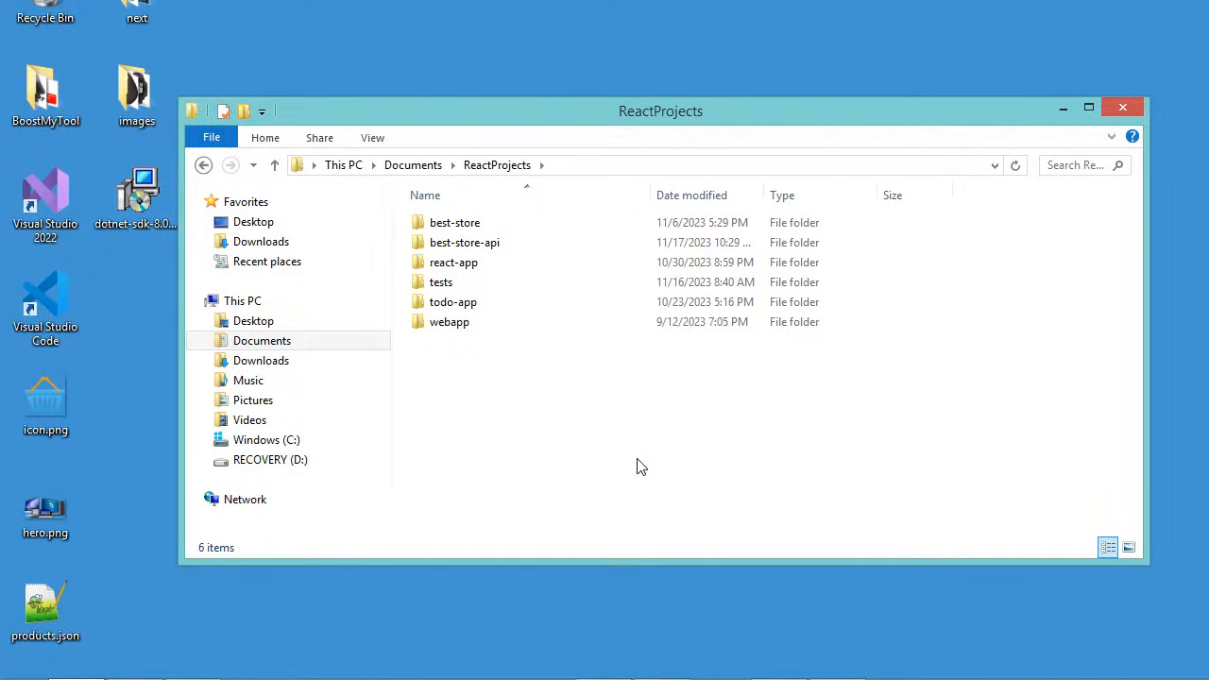
{"action": "mouse_move", "coordinate": [604, 420]}
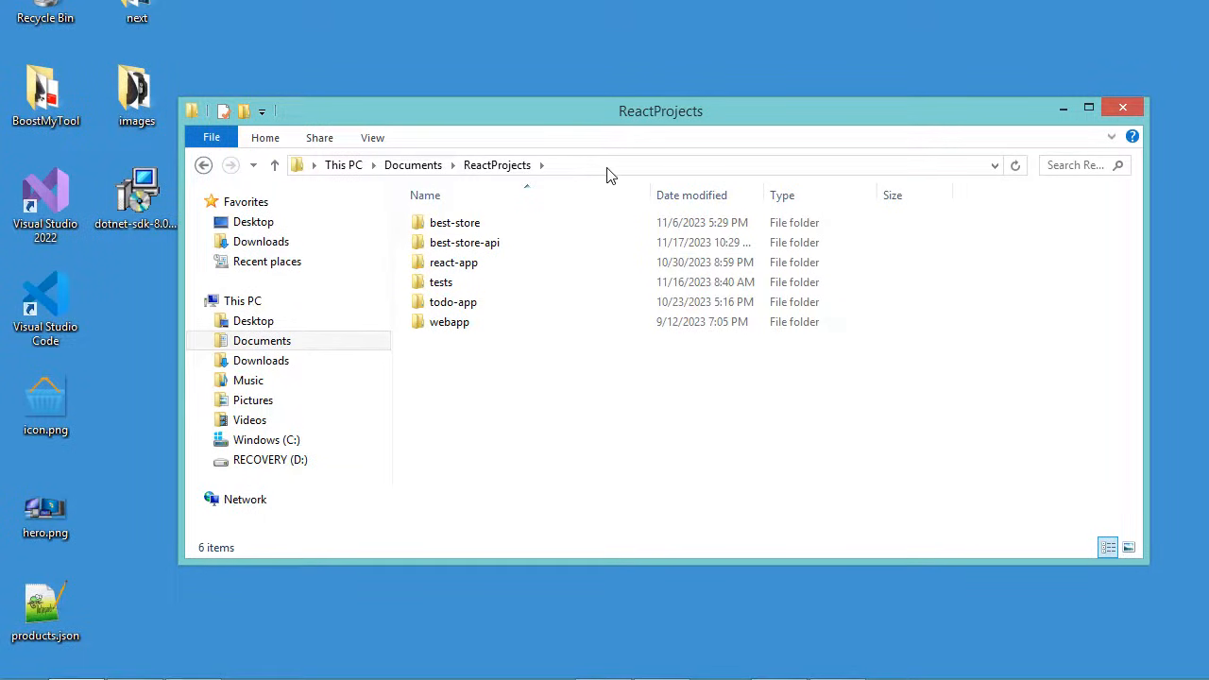
Step: Open cmd from the ReactProjects address bar and run npx create-react-app myapp
{"action": "type", "text": "cmd"}
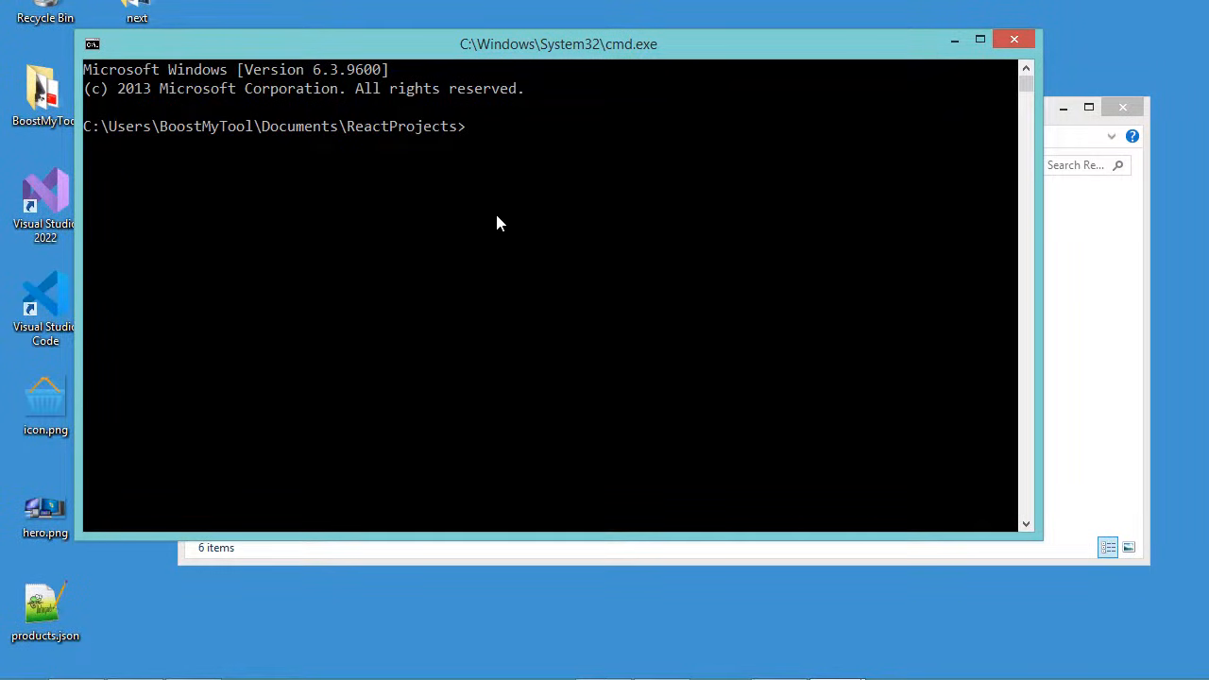
{"action": "type", "text": "npx"}
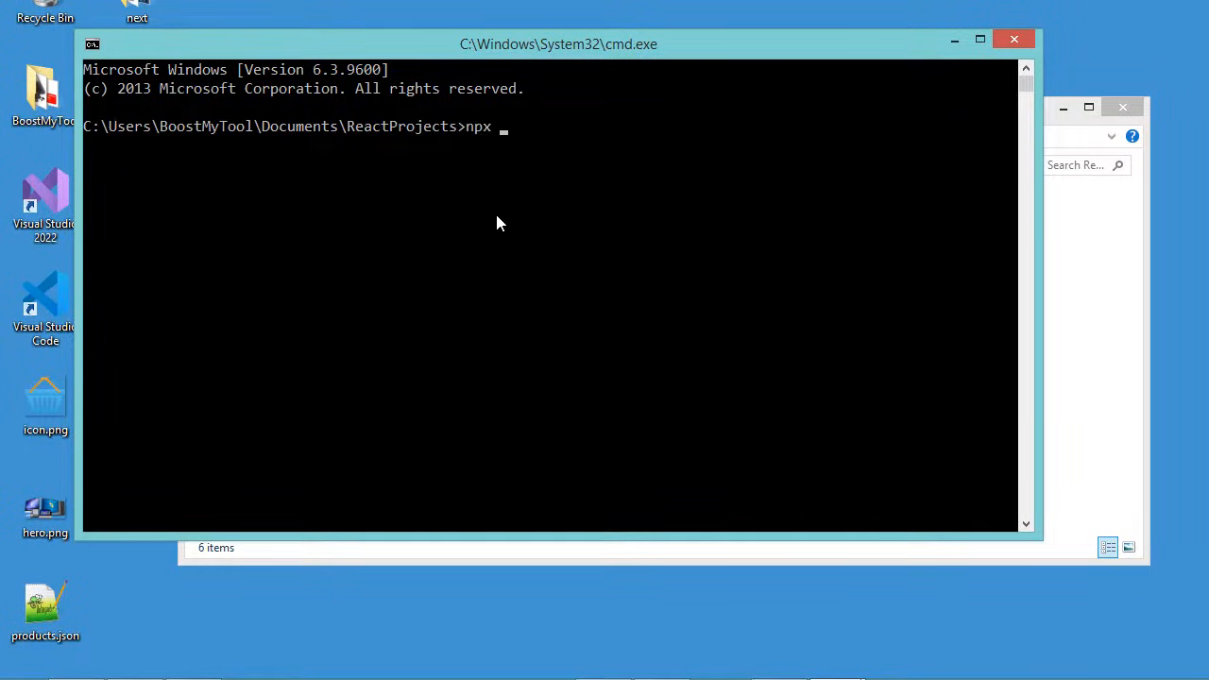
{"action": "type", "text": "create"}
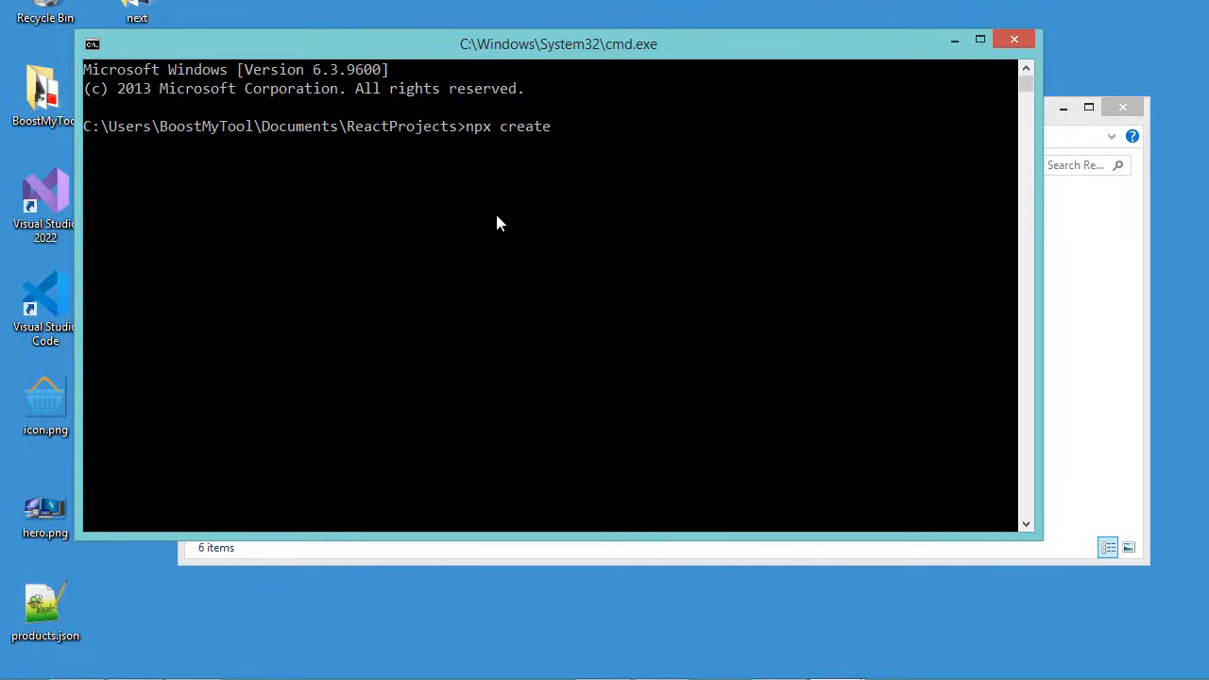
{"action": "type", "text": "-reac"}
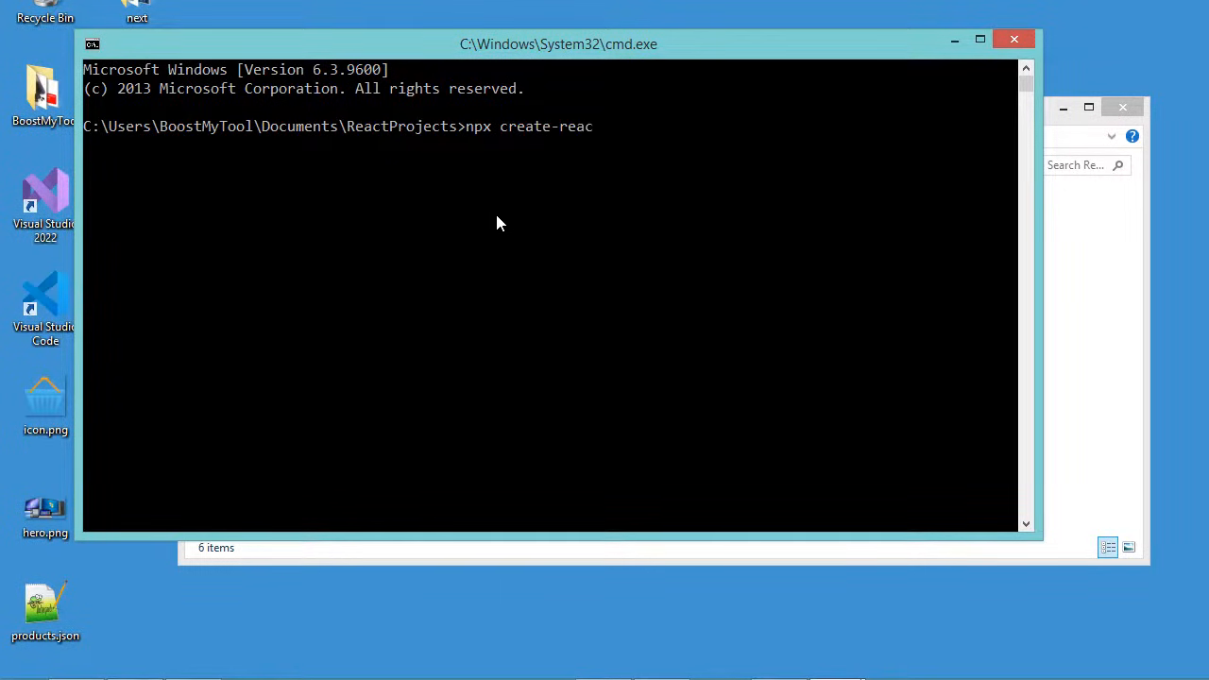
{"action": "type", "text": "t-app"}
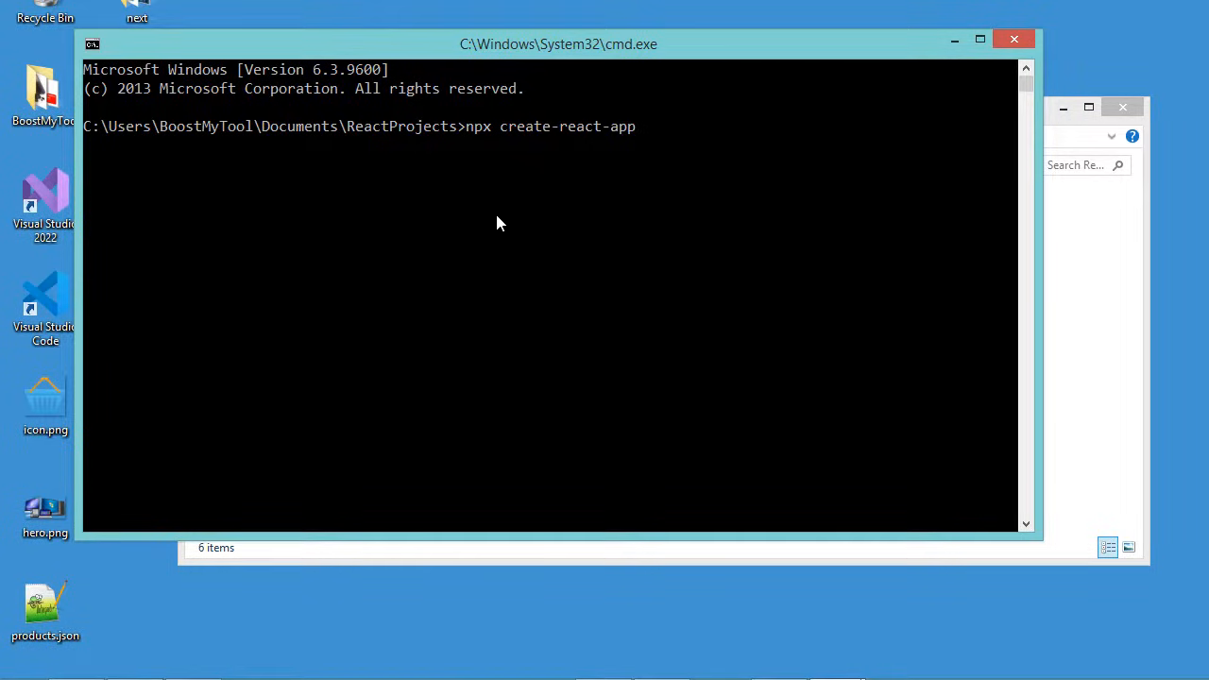
{"action": "type", "text": "mya"}
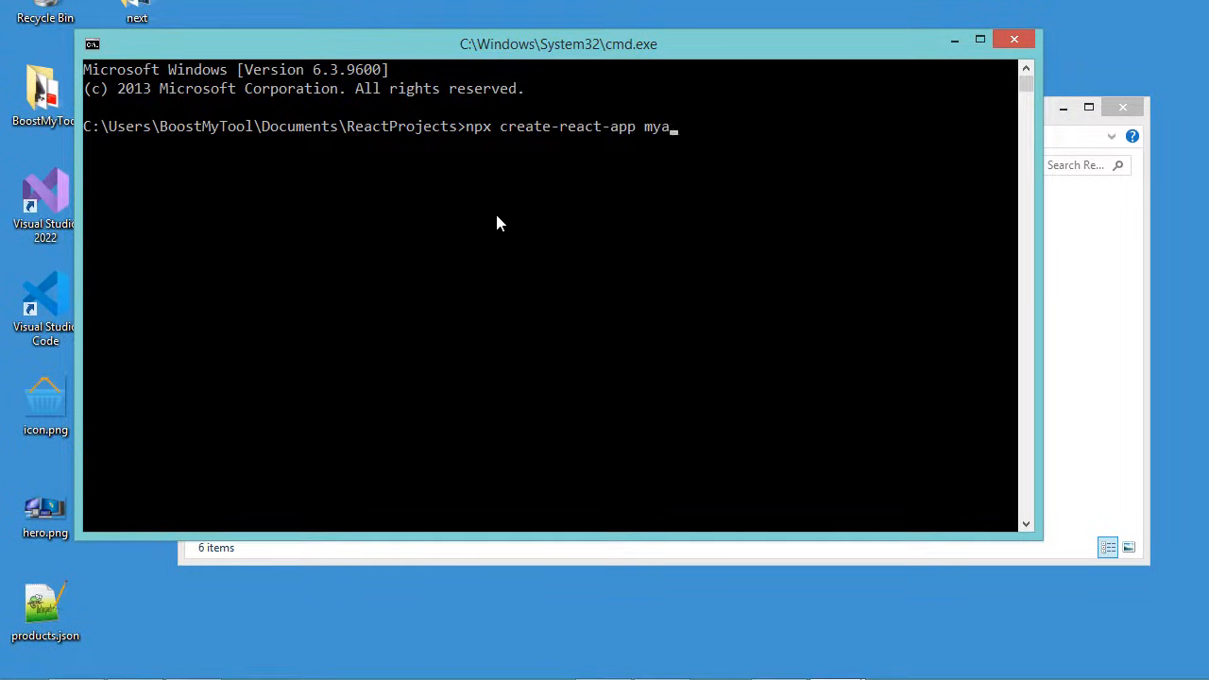
{"action": "type", "text": "pp"}
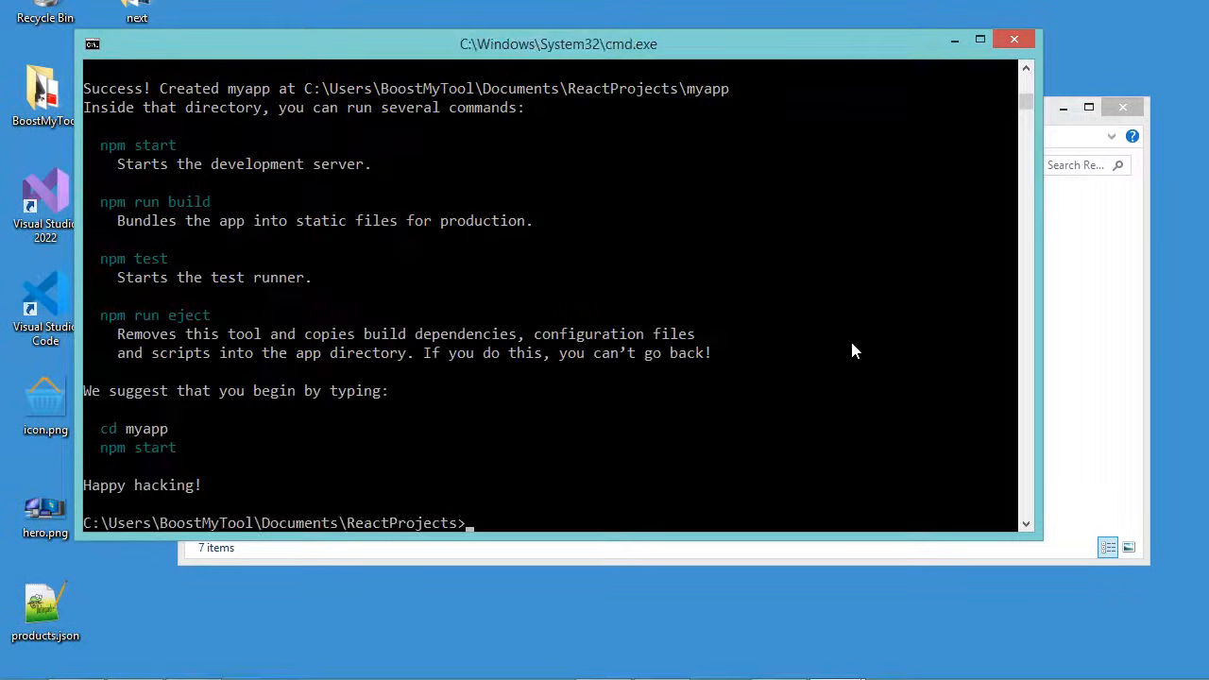
{"action": "mouse_move", "coordinate": [578, 299]}
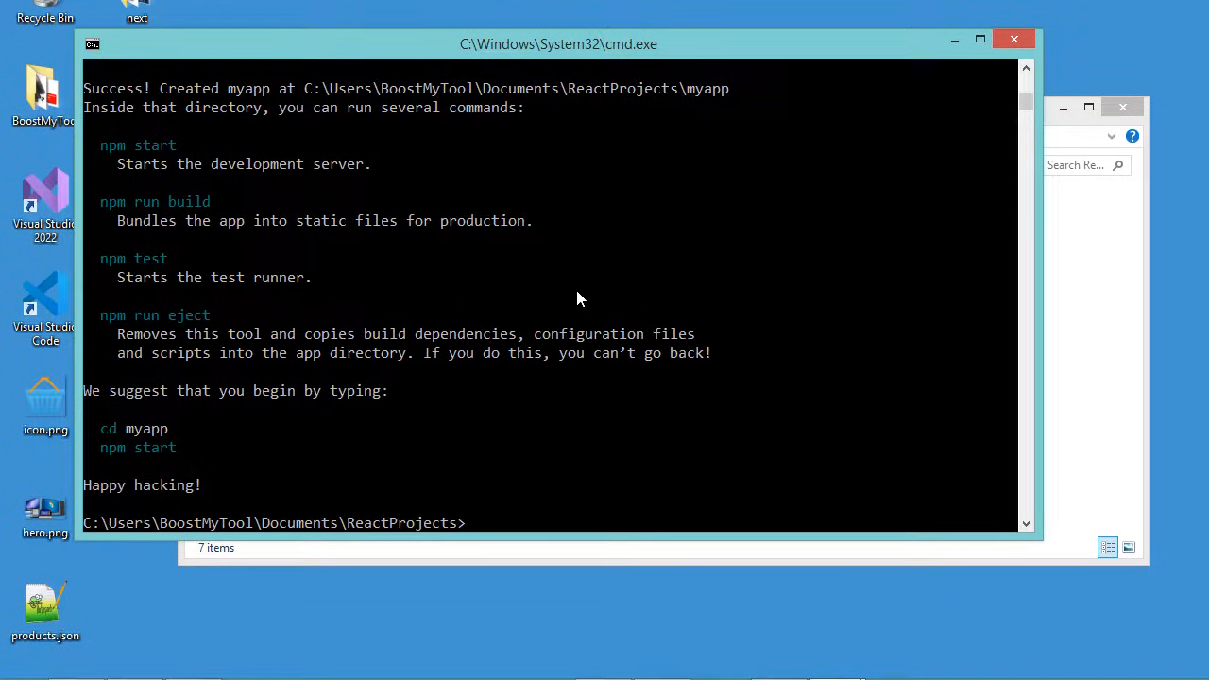
{"action": "mouse_move", "coordinate": [603, 397]}
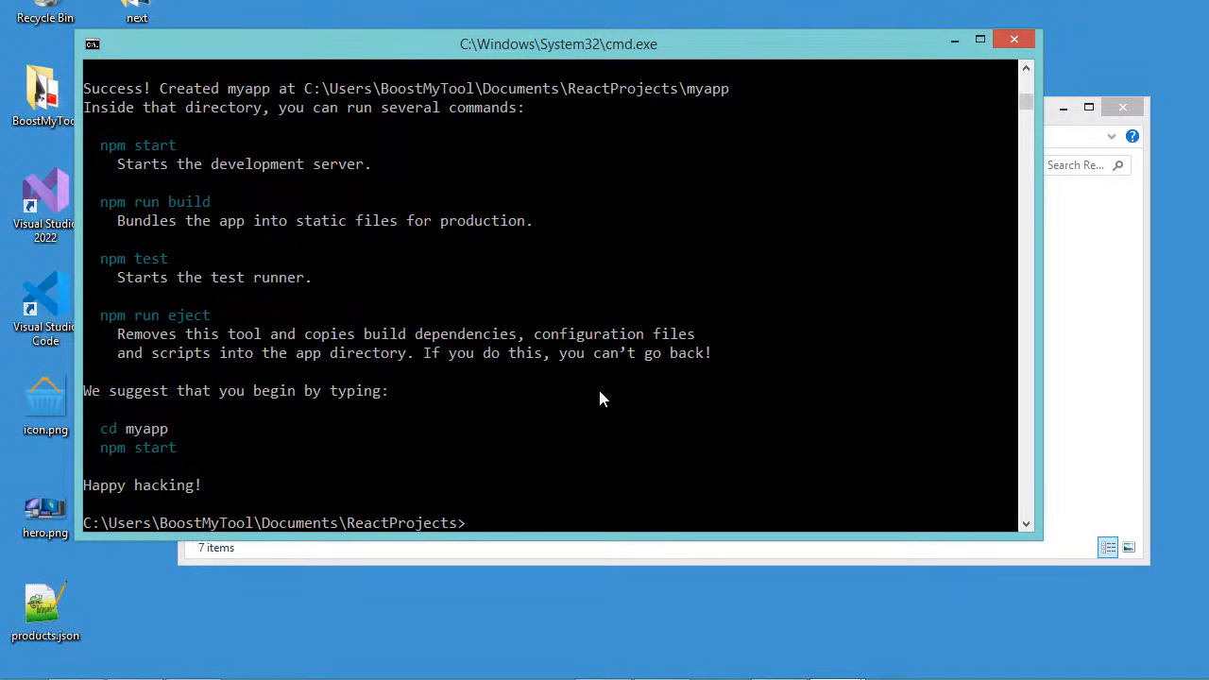
{"action": "mouse_move", "coordinate": [765, 274]}
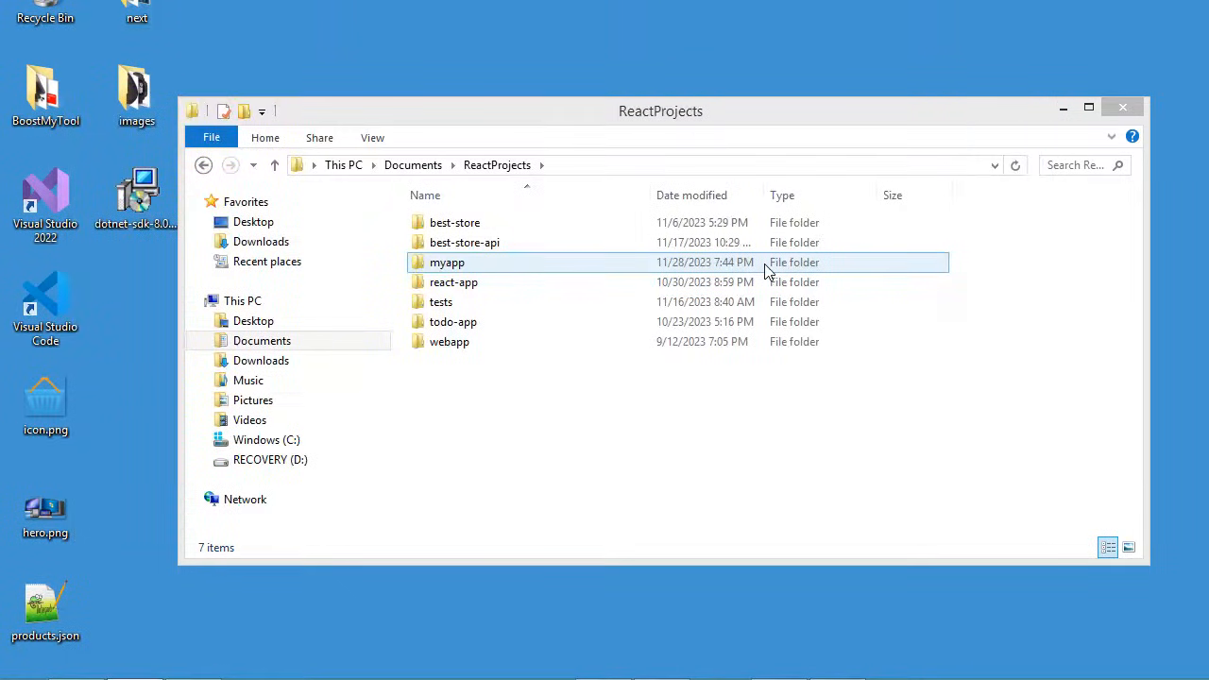
{"action": "mouse_move", "coordinate": [446, 267]}
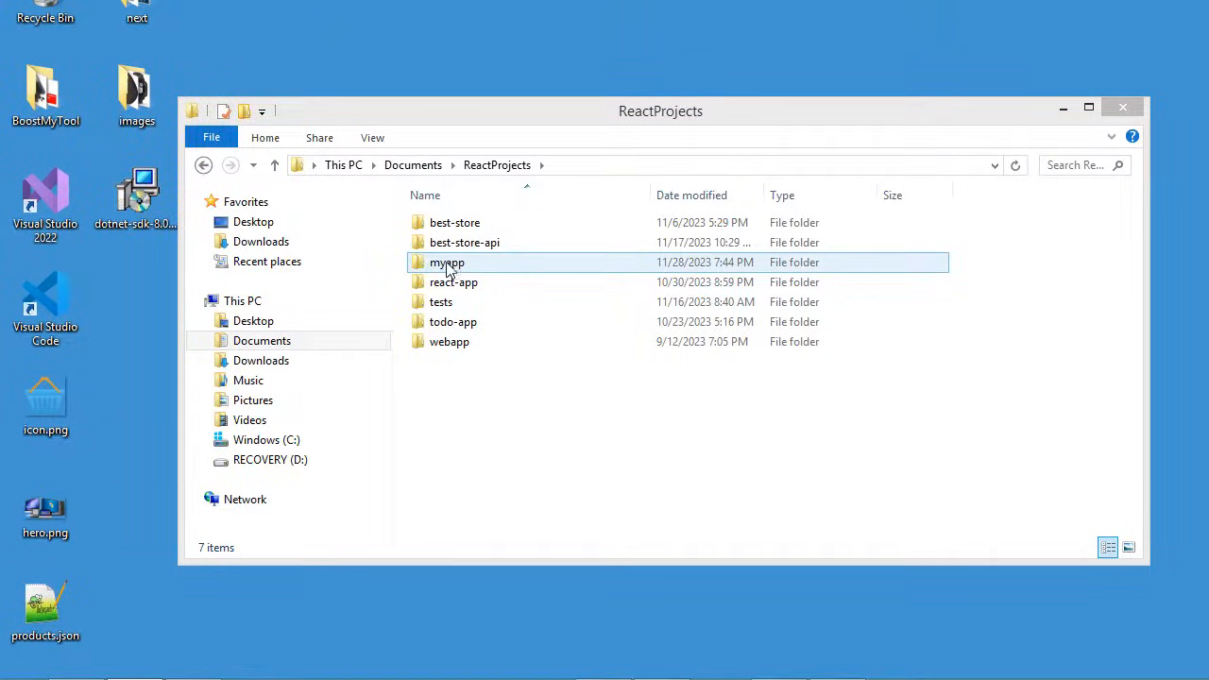
Step: Open the myapp folder and delete its .git folder
{"action": "double_click", "coordinate": [447, 262]}
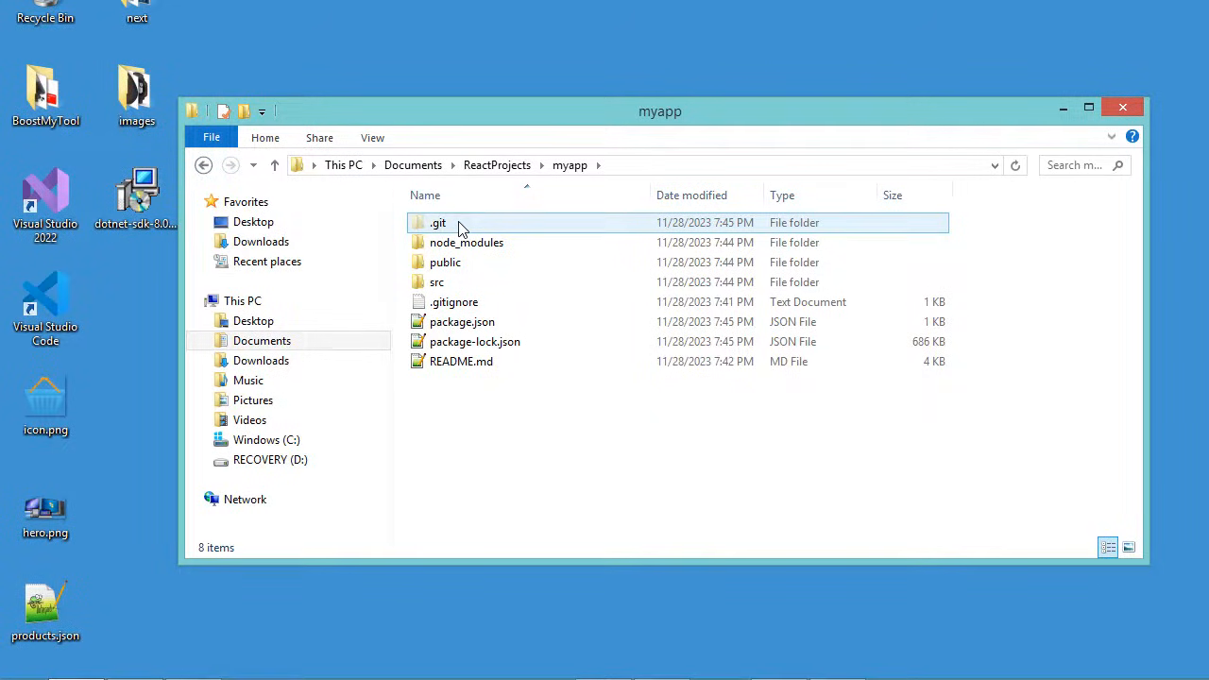
{"action": "left_click", "coordinate": [438, 222]}
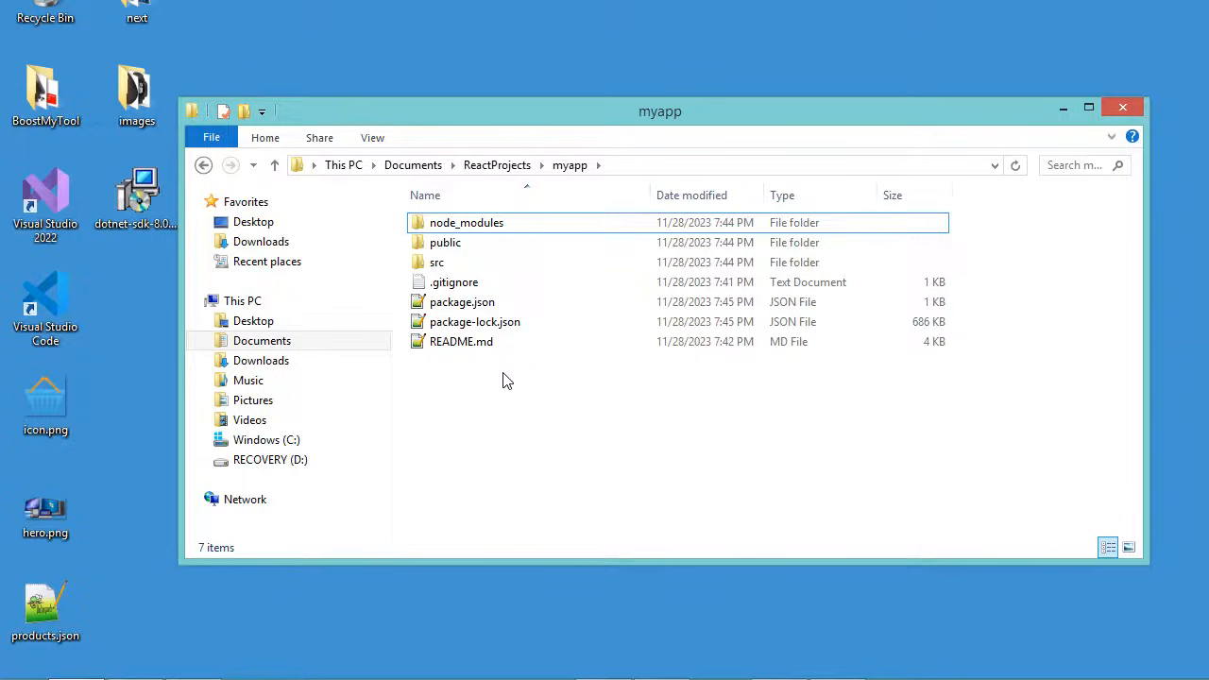
{"action": "mouse_move", "coordinate": [762, 470]}
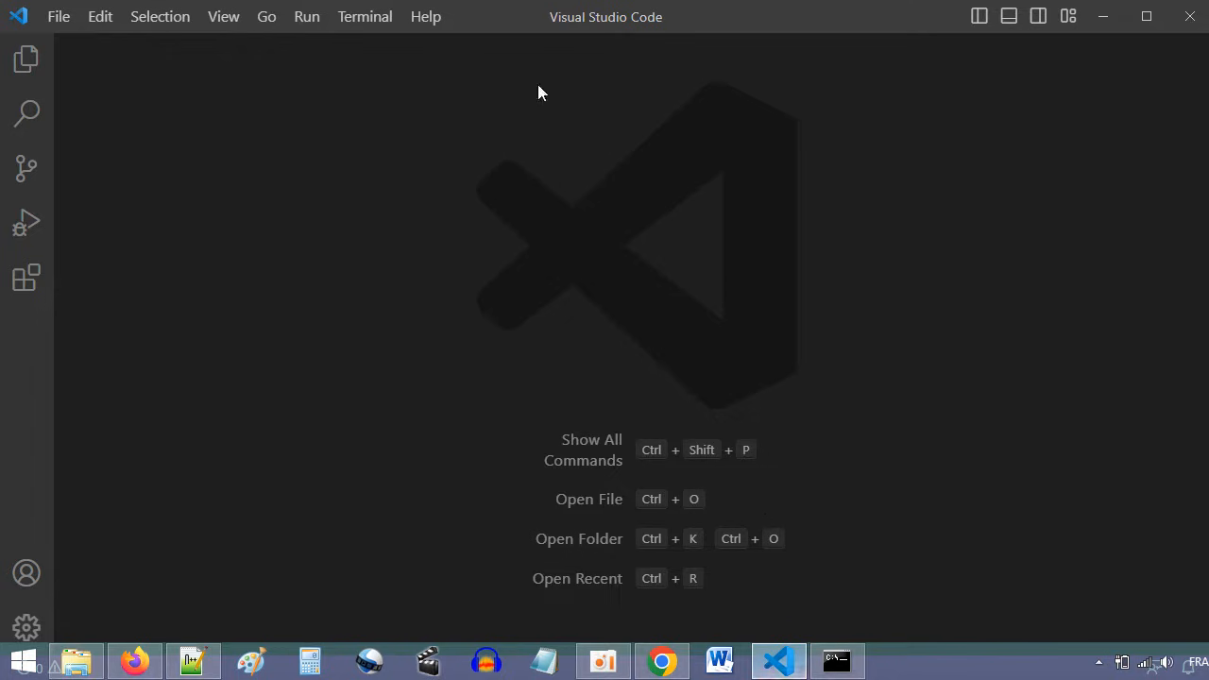
Step: Open the ReactProjects/myapp folder in VS Code via File > Open Folder
{"action": "left_click", "coordinate": [57, 16]}
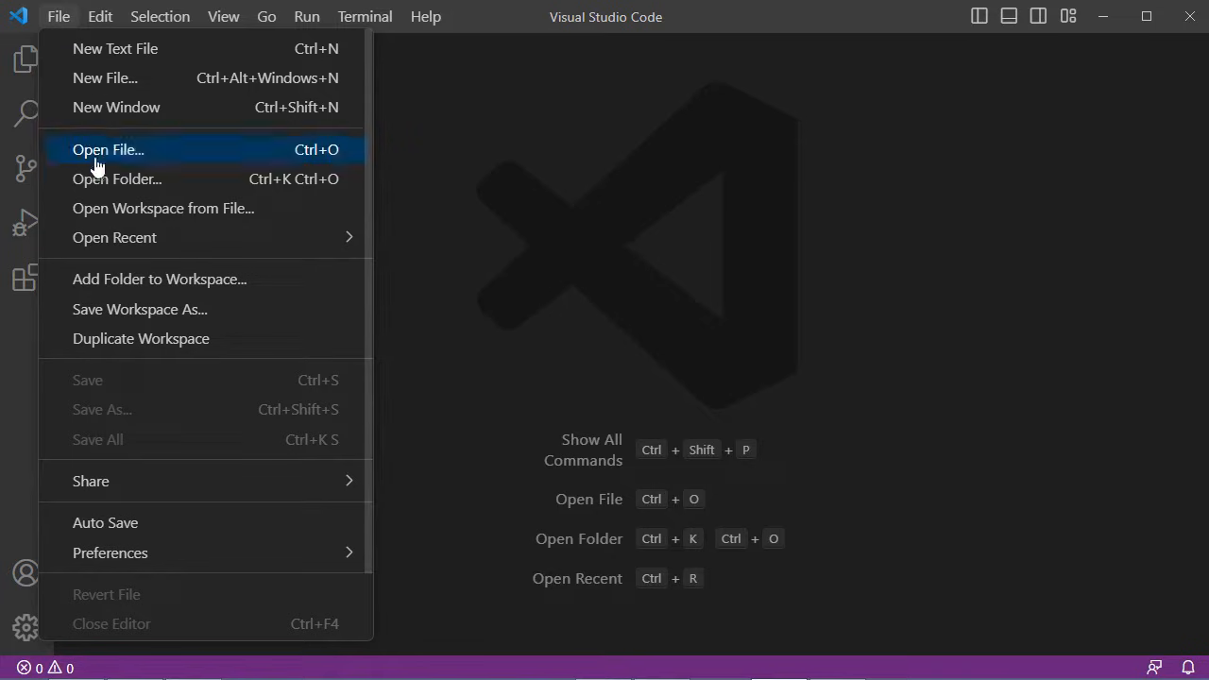
{"action": "left_click", "coordinate": [117, 179]}
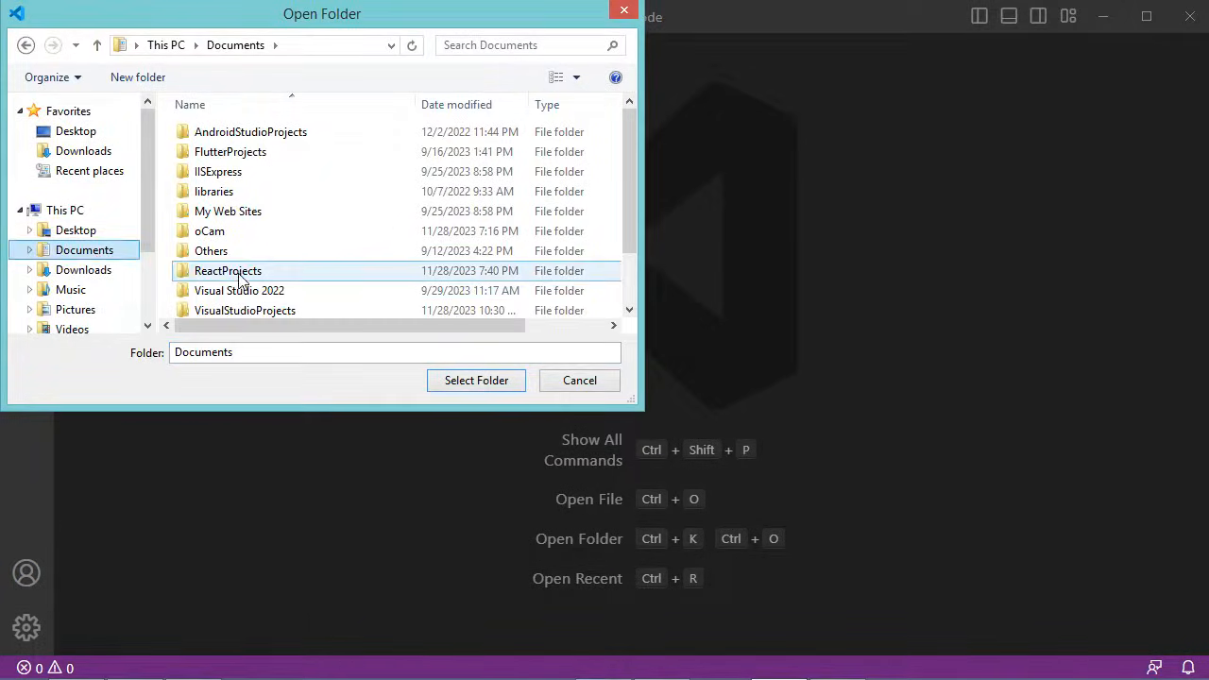
{"action": "double_click", "coordinate": [227, 271]}
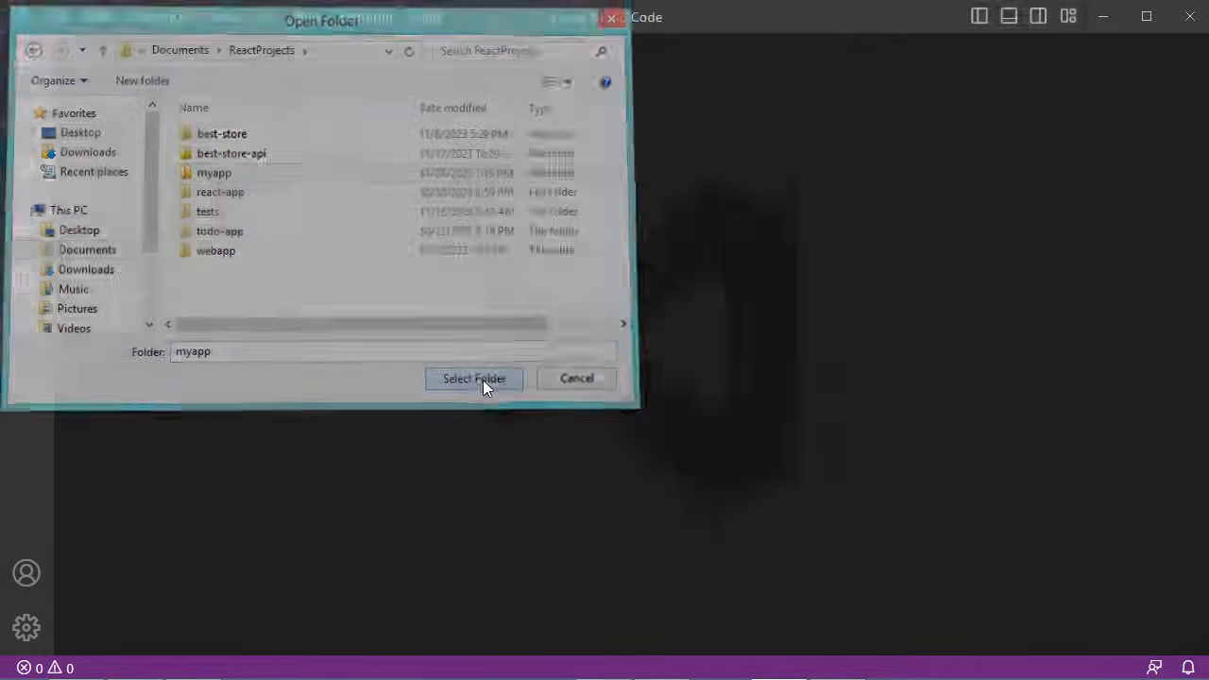
{"action": "left_click", "coordinate": [473, 377]}
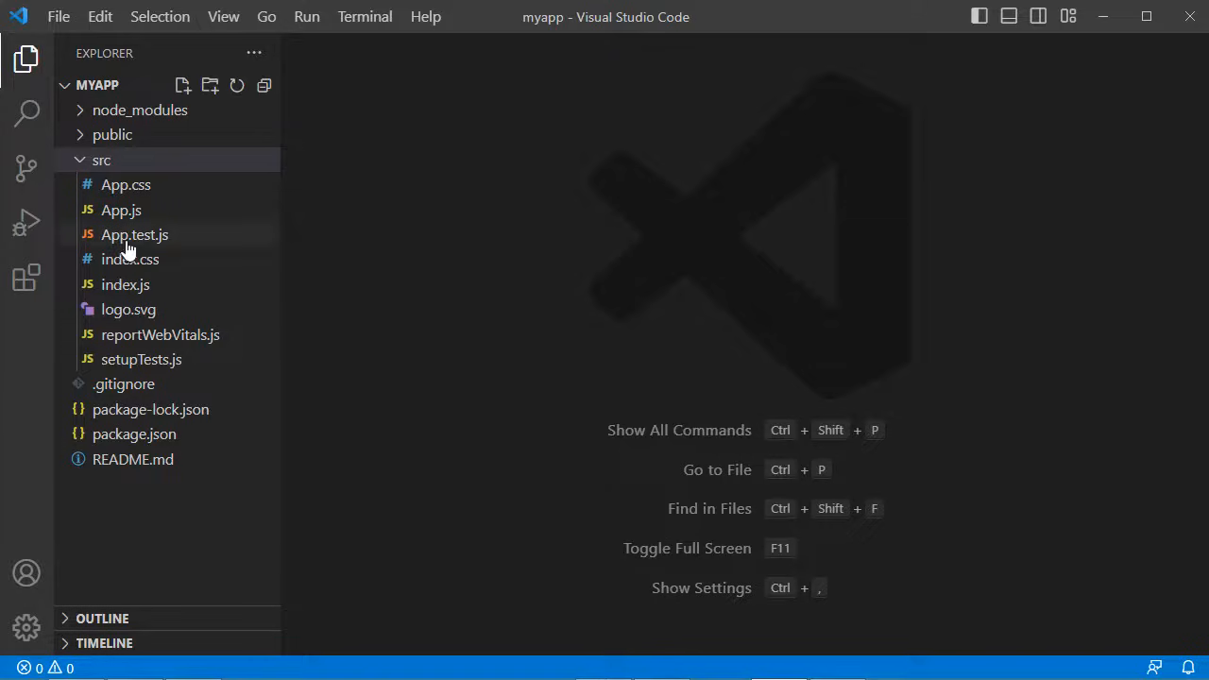
{"action": "mouse_move", "coordinate": [198, 218]}
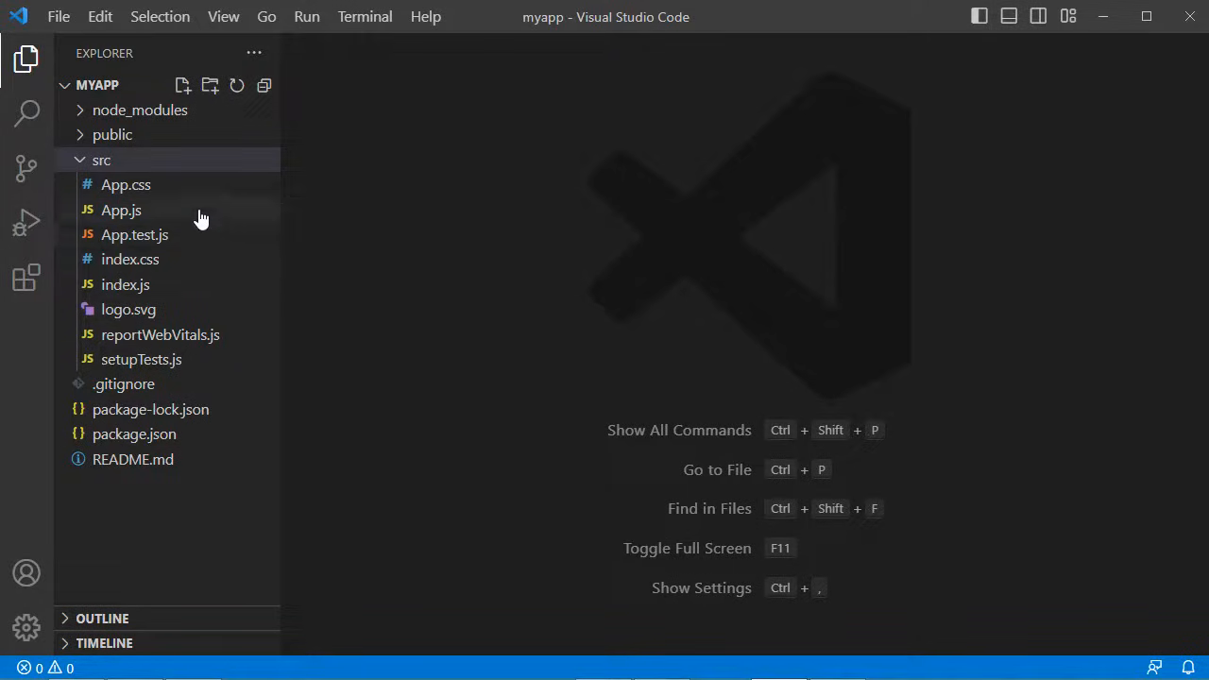
Step: Run npm start in a new integrated terminal to serve the default React page at localhost:3000
{"action": "left_click", "coordinate": [364, 16]}
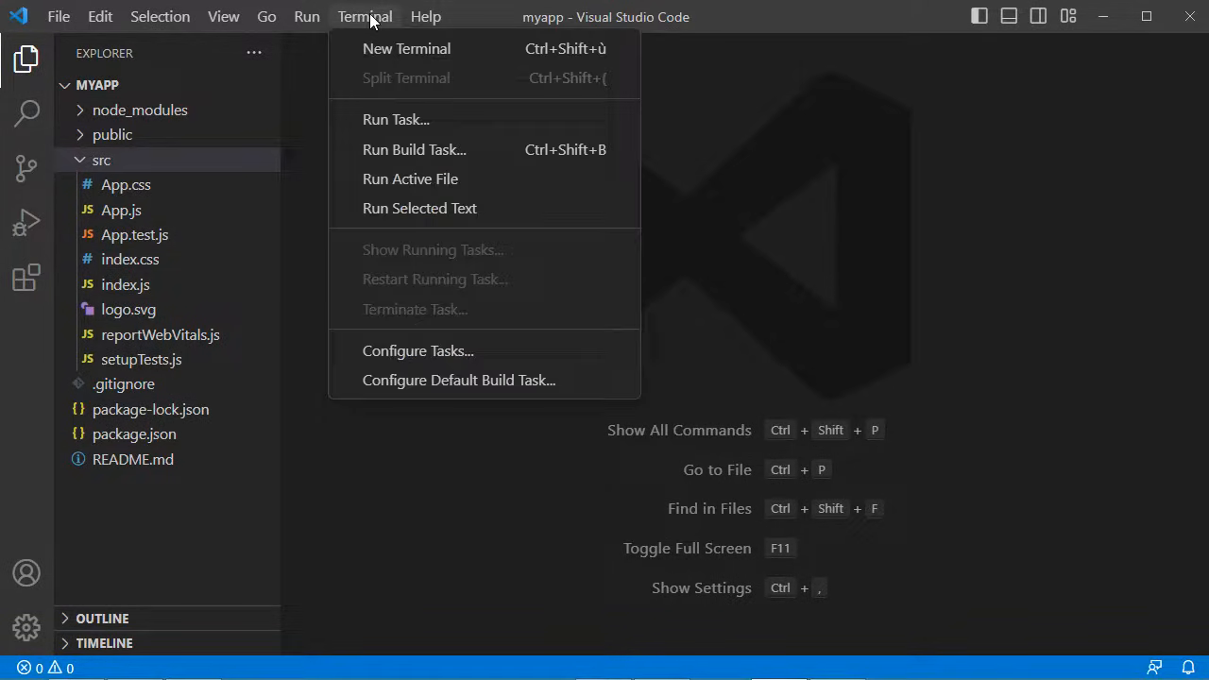
{"action": "left_click", "coordinate": [406, 48]}
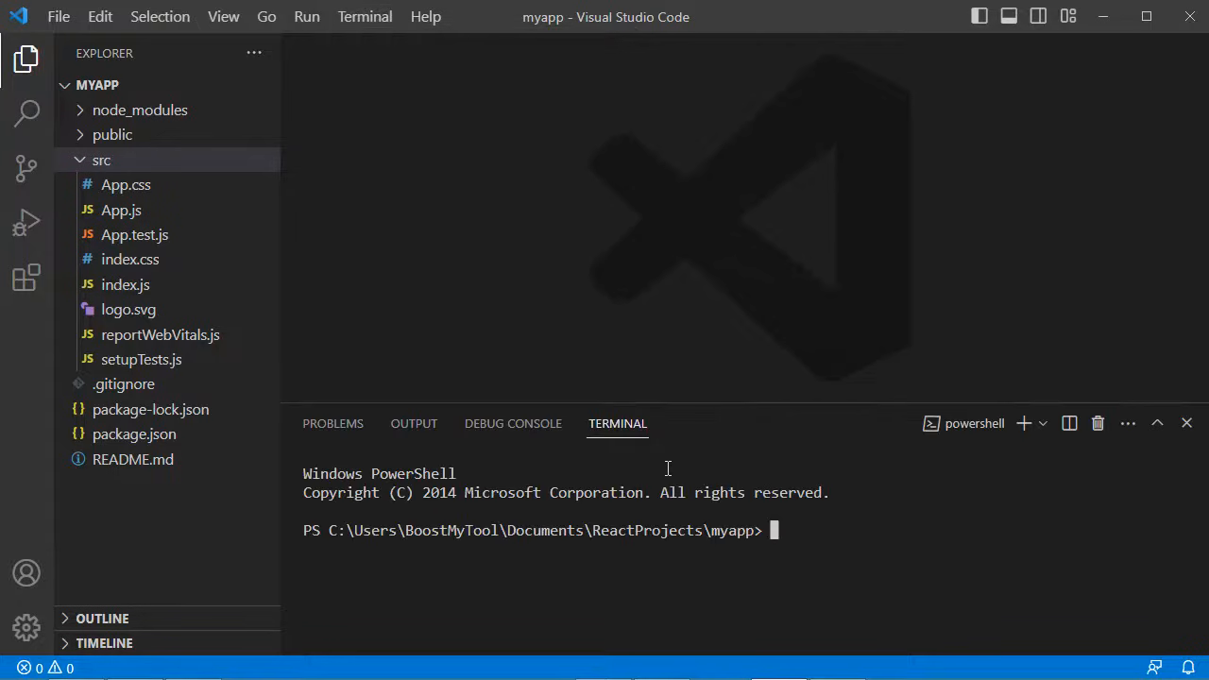
{"action": "mouse_move", "coordinate": [792, 576]}
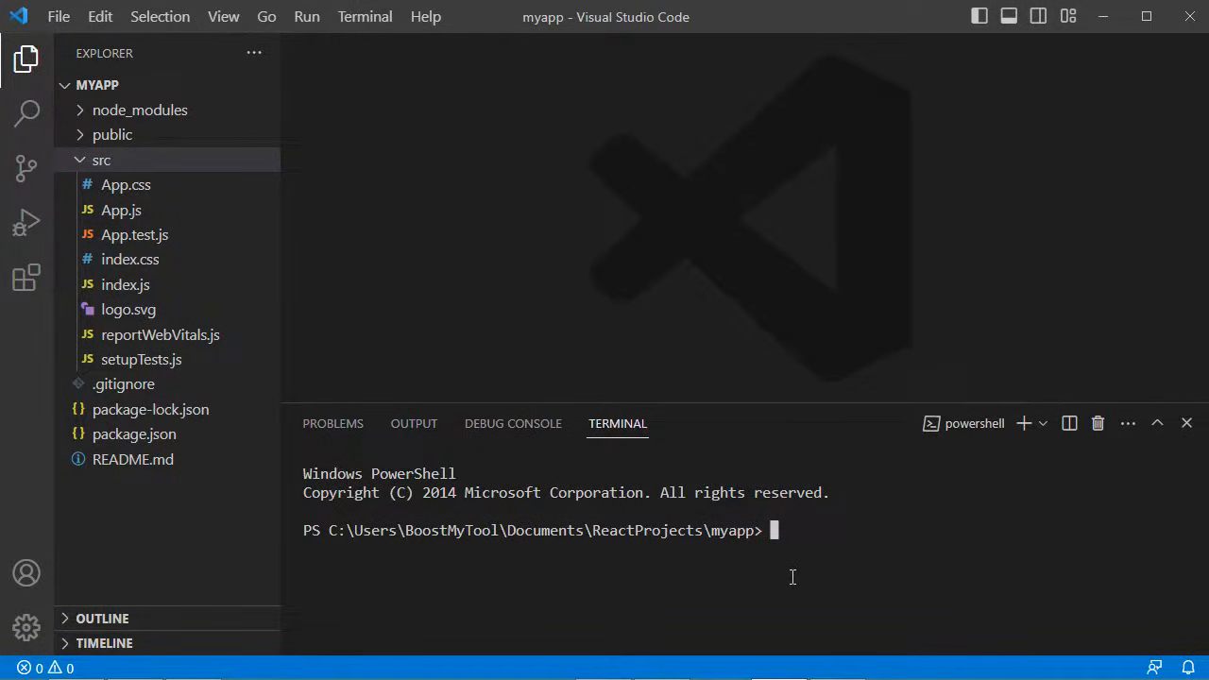
{"action": "type", "text": "npm"}
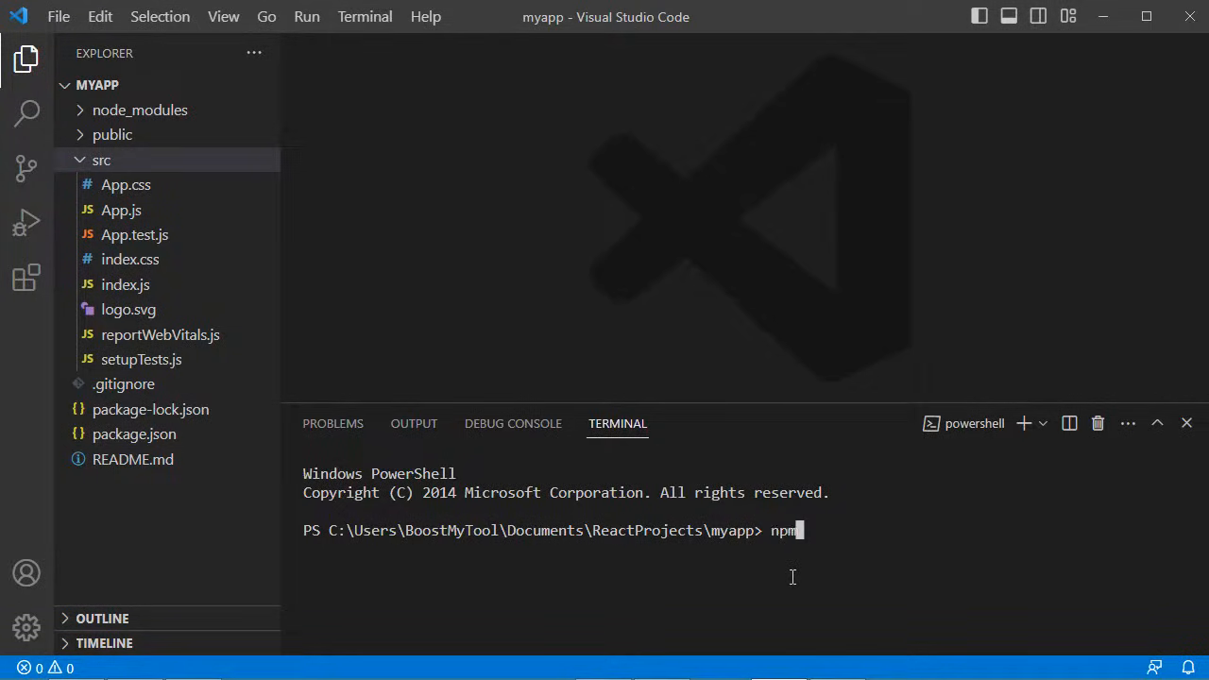
{"action": "type", "text": "start"}
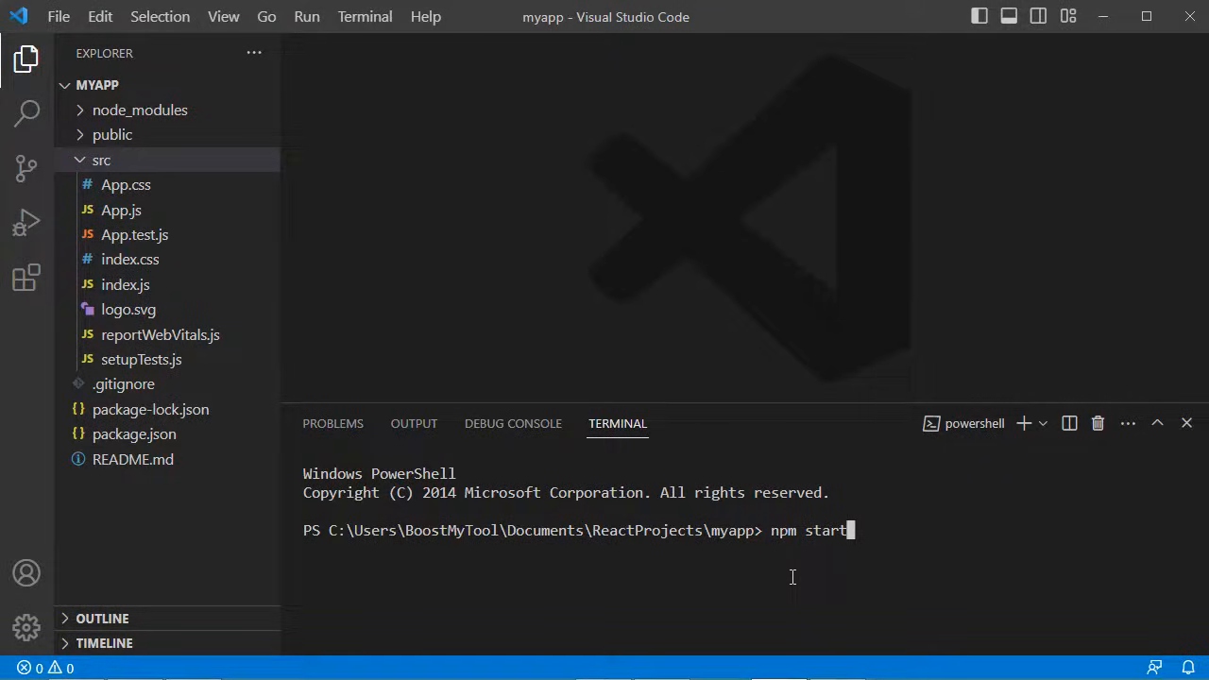
{"action": "key", "text": "Return"}
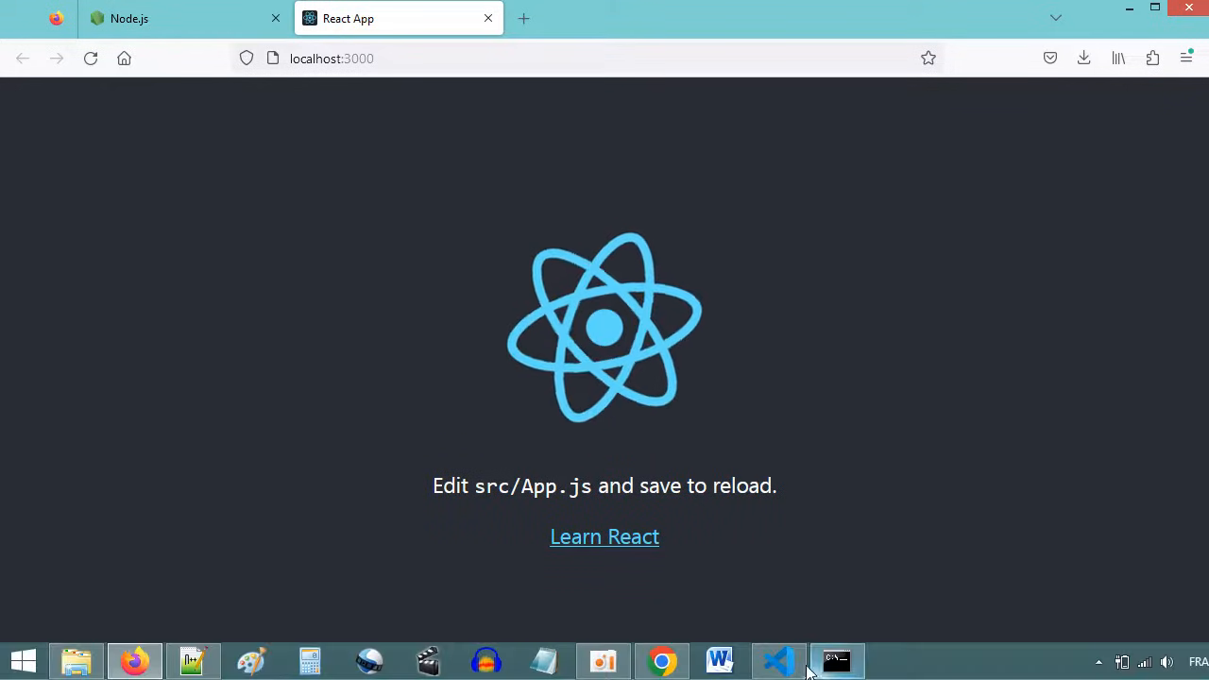
{"action": "left_click", "coordinate": [777, 660]}
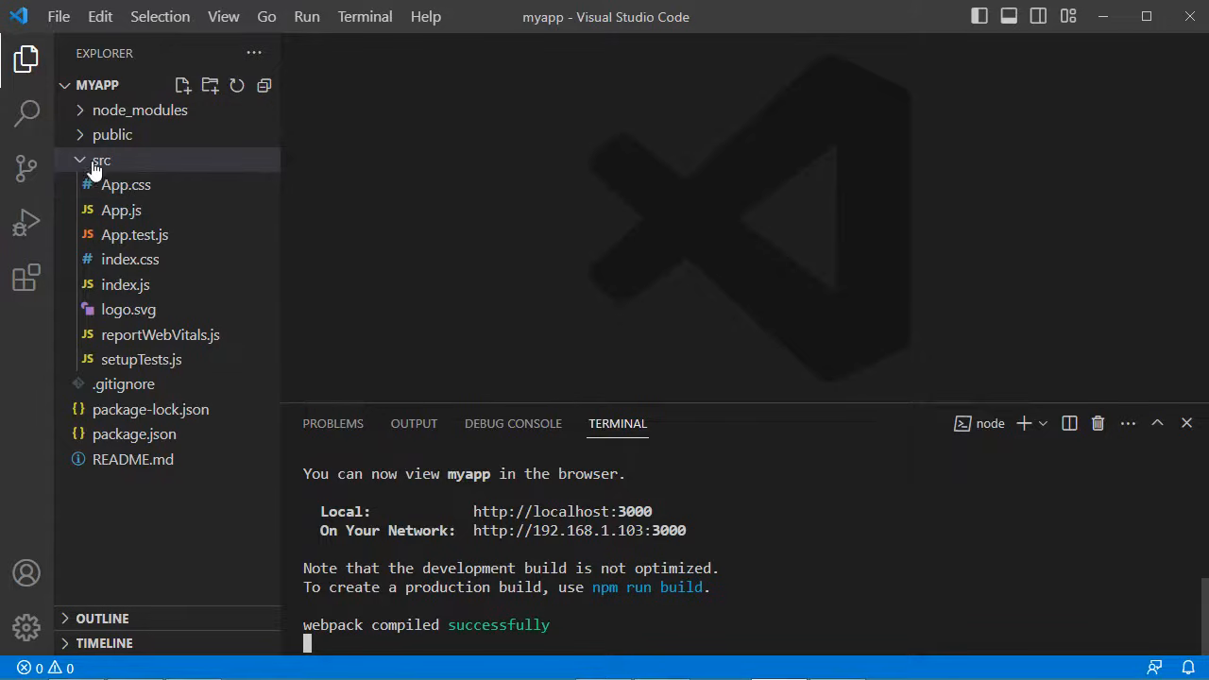
{"action": "mouse_move", "coordinate": [124, 284]}
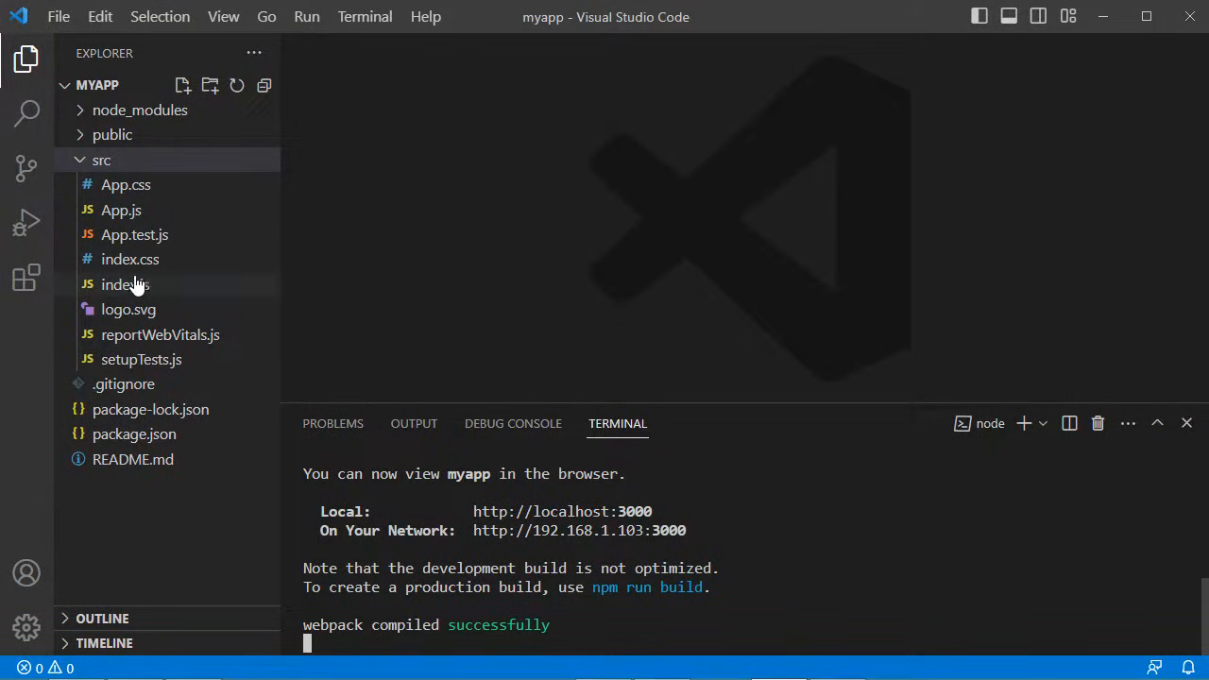
Step: Delete App.css, setupTests.js and the other starter src files, leaving only index.js
{"action": "left_click", "coordinate": [125, 184]}
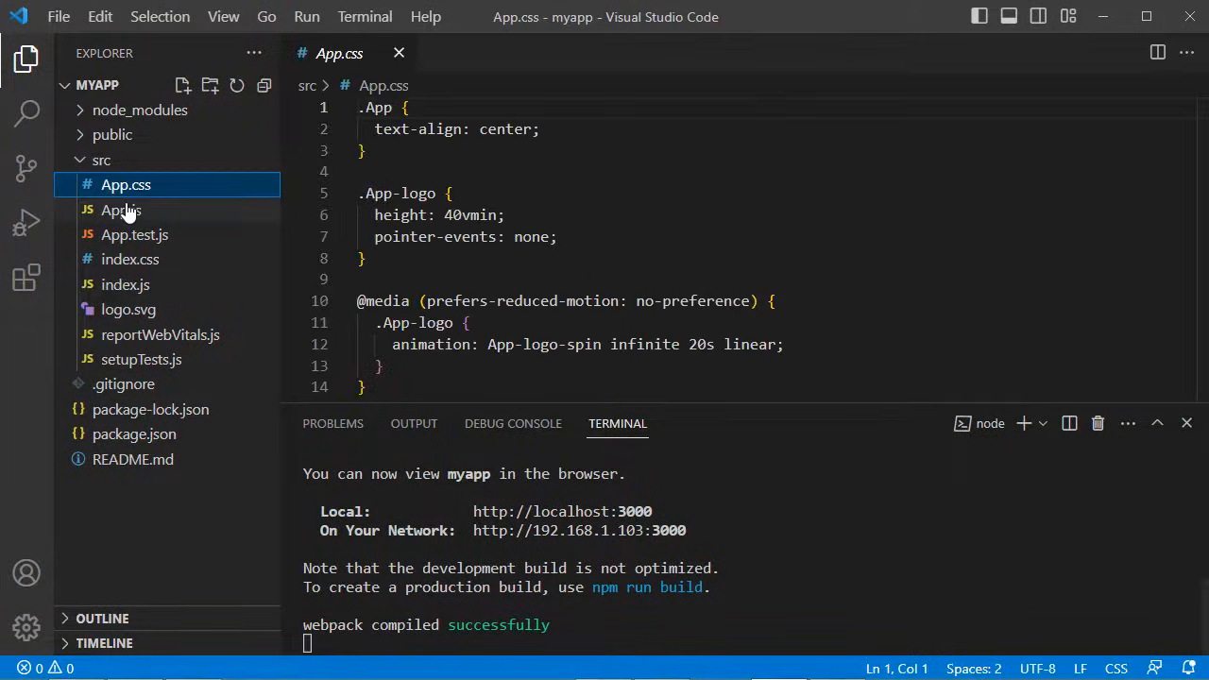
{"action": "left_click", "coordinate": [129, 259]}
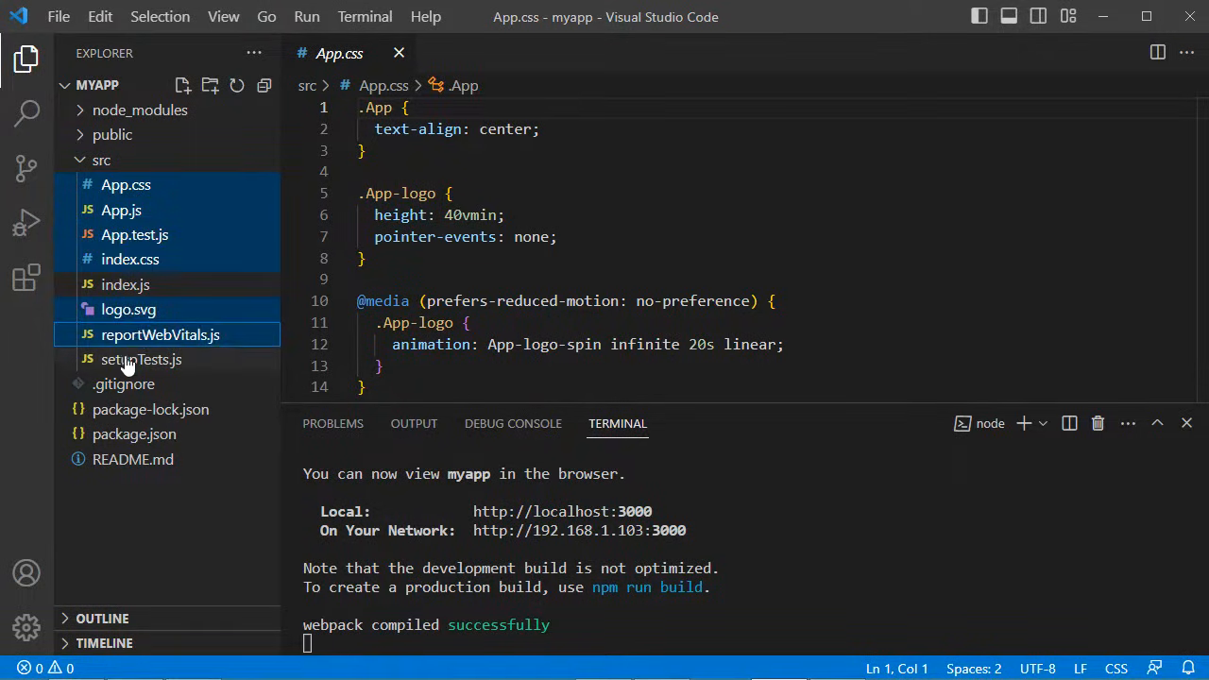
{"action": "left_click", "coordinate": [141, 359]}
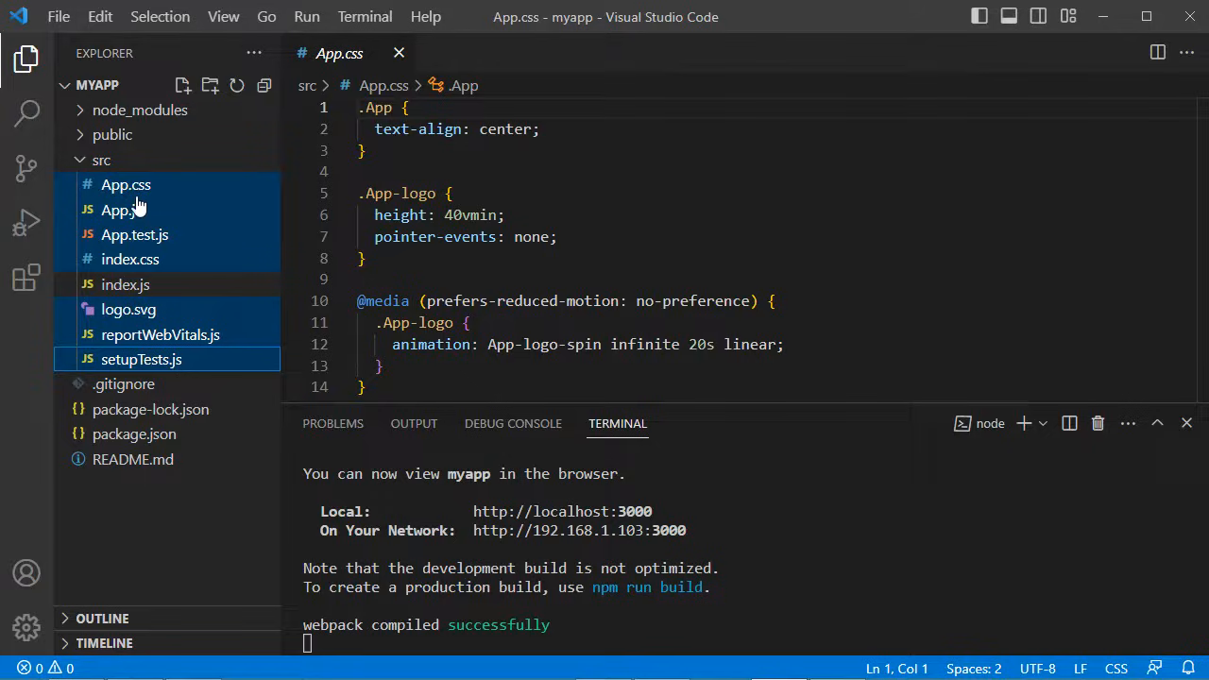
{"action": "right_click", "coordinate": [125, 184]}
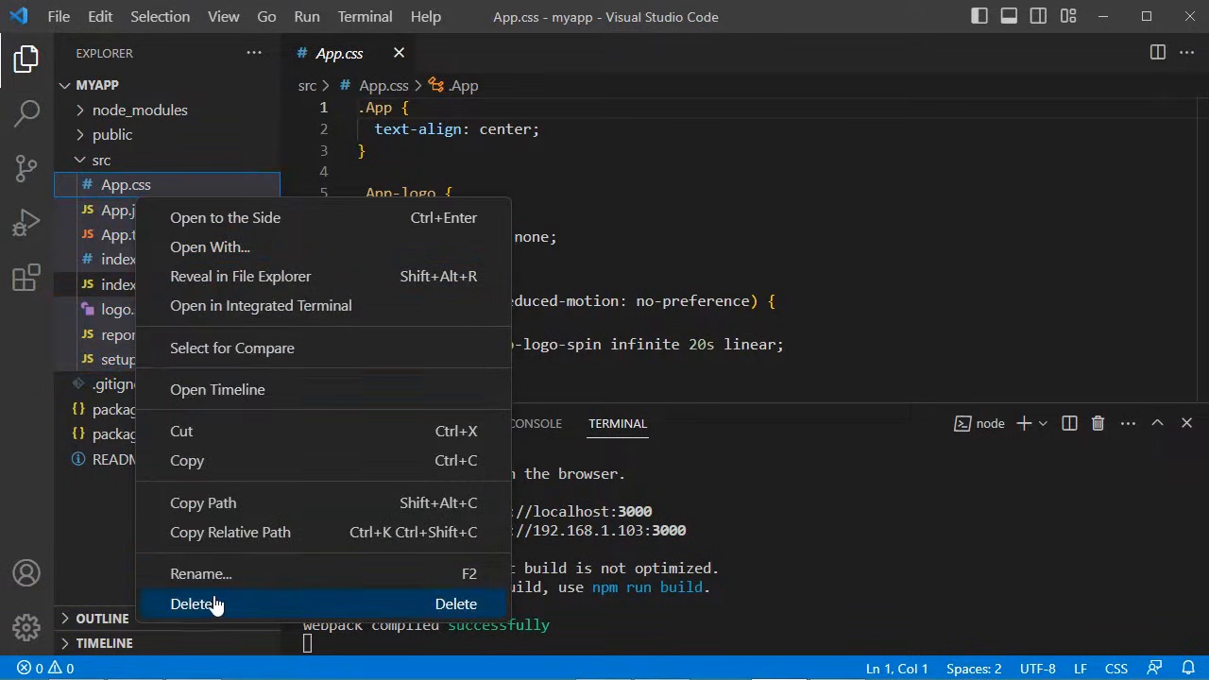
{"action": "left_click", "coordinate": [196, 603]}
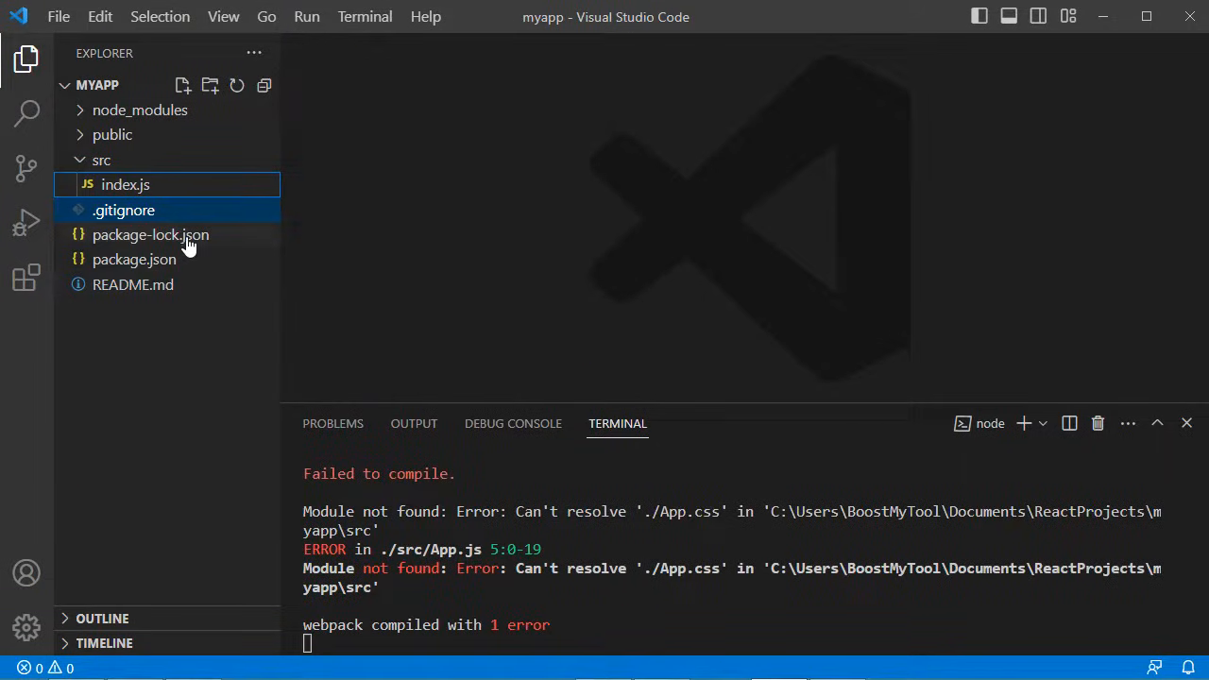
{"action": "mouse_move", "coordinate": [125, 184]}
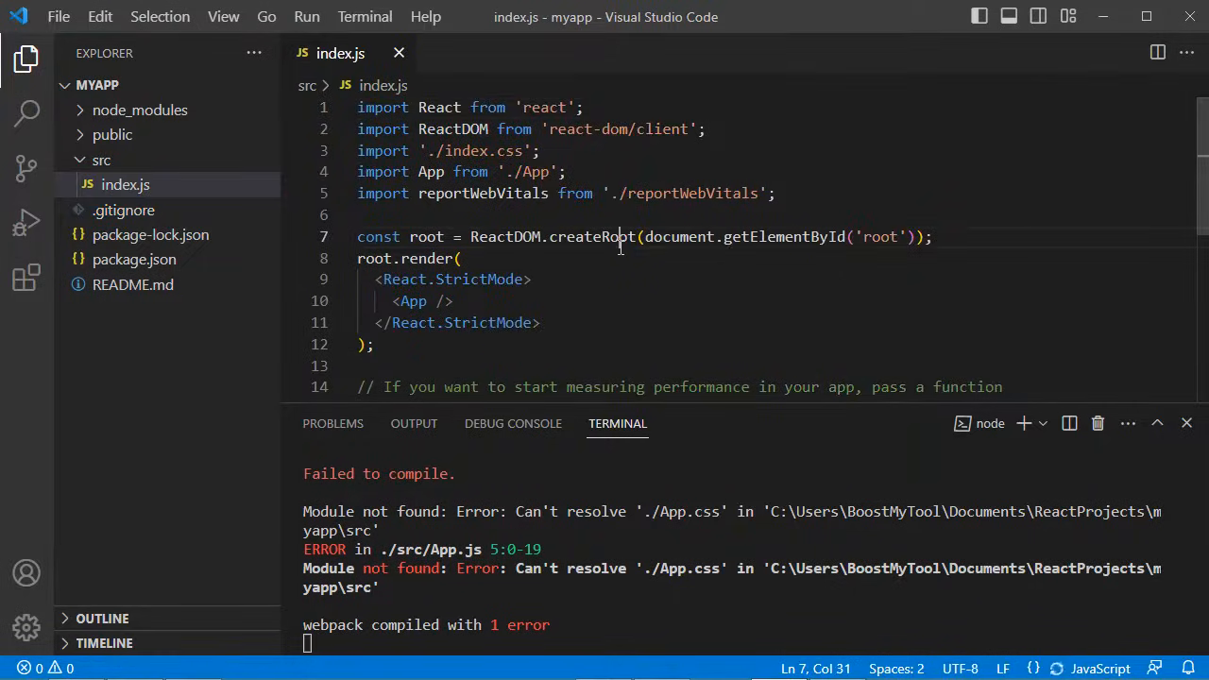
{"action": "left_click", "coordinate": [25, 58]}
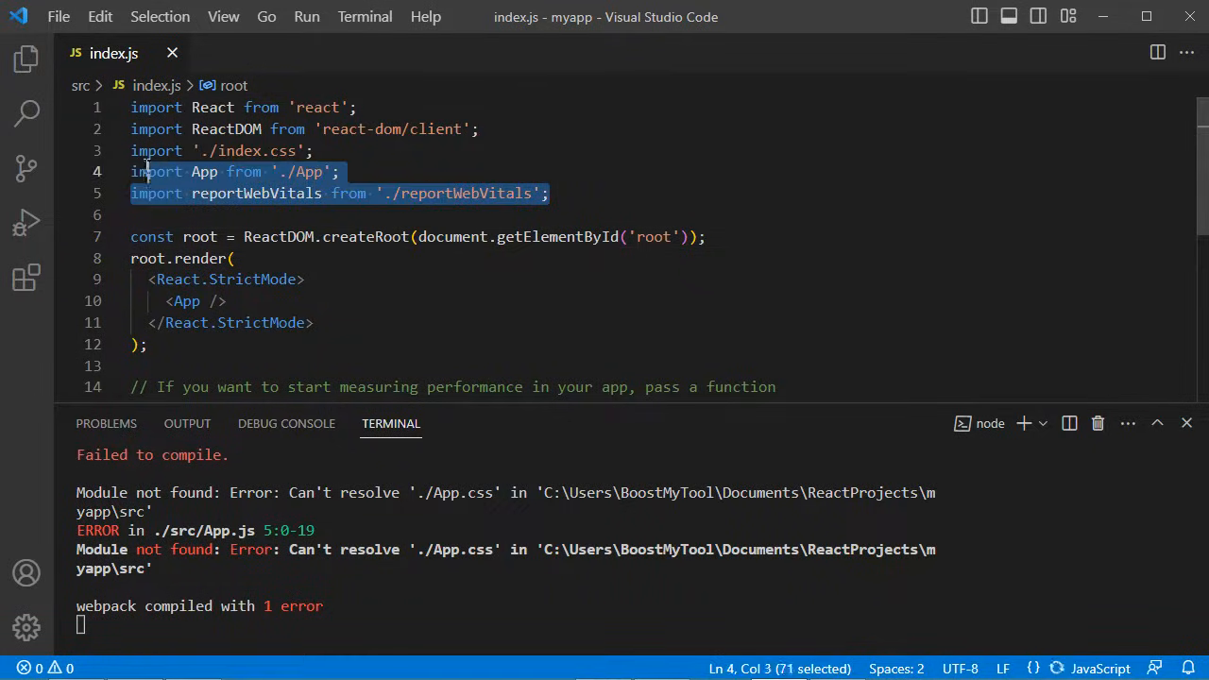
Step: Delete the index.css, App and reportWebVitals imports and the reportWebVitals comments and call from index.js
{"action": "key", "text": "Delete"}
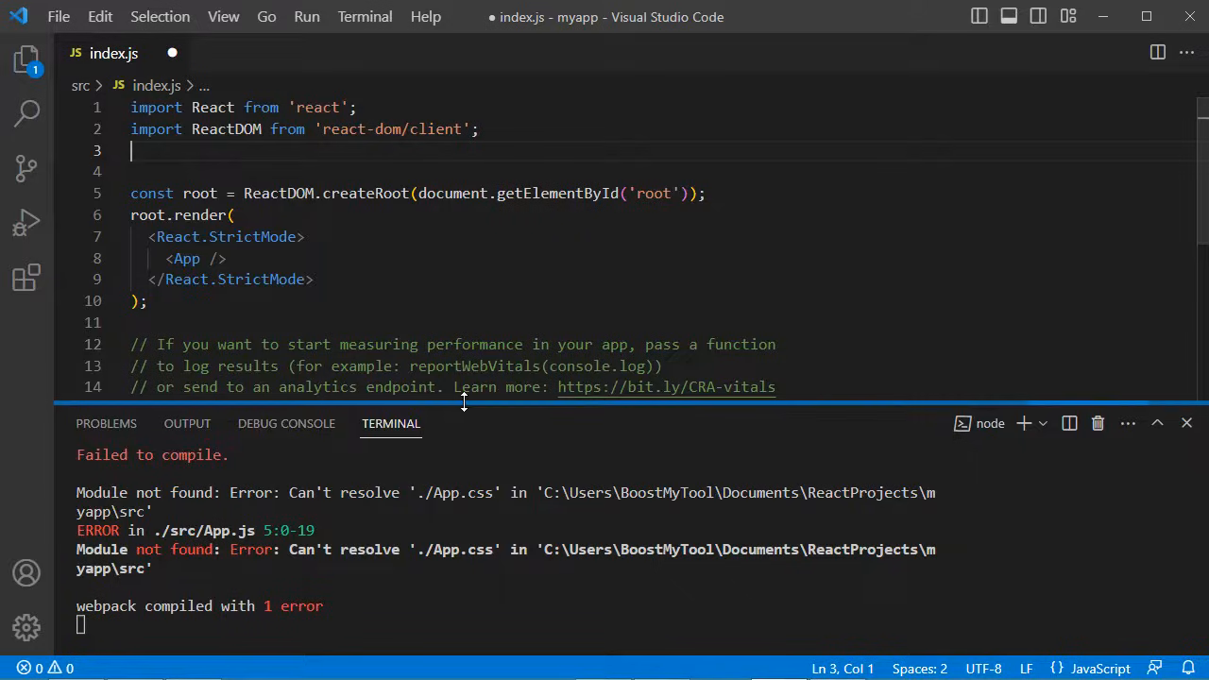
{"action": "left_click", "coordinate": [1186, 423]}
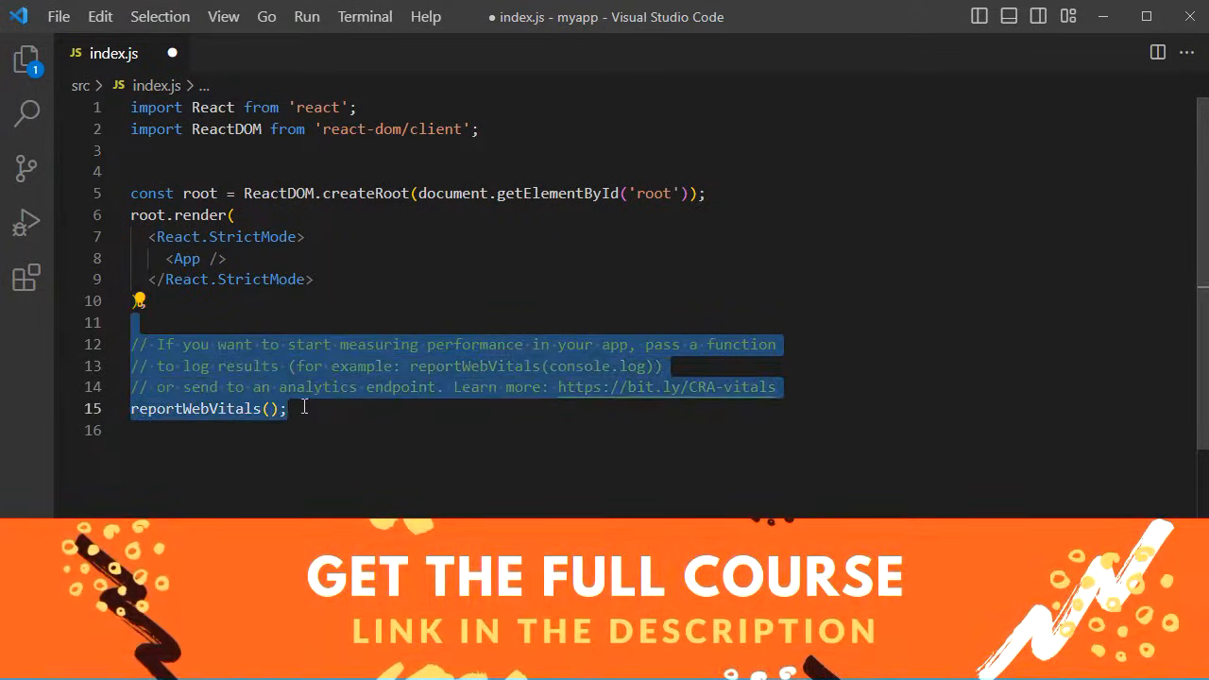
{"action": "key", "text": "Delete"}
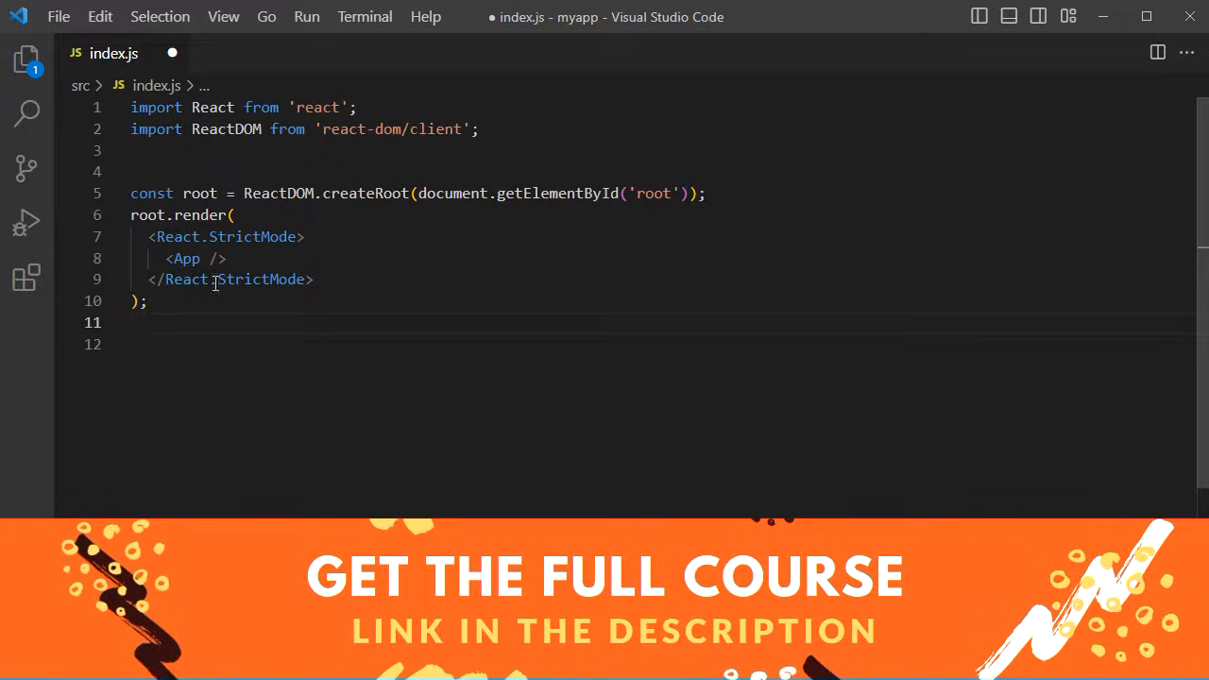
{"action": "double_click", "coordinate": [184, 258]}
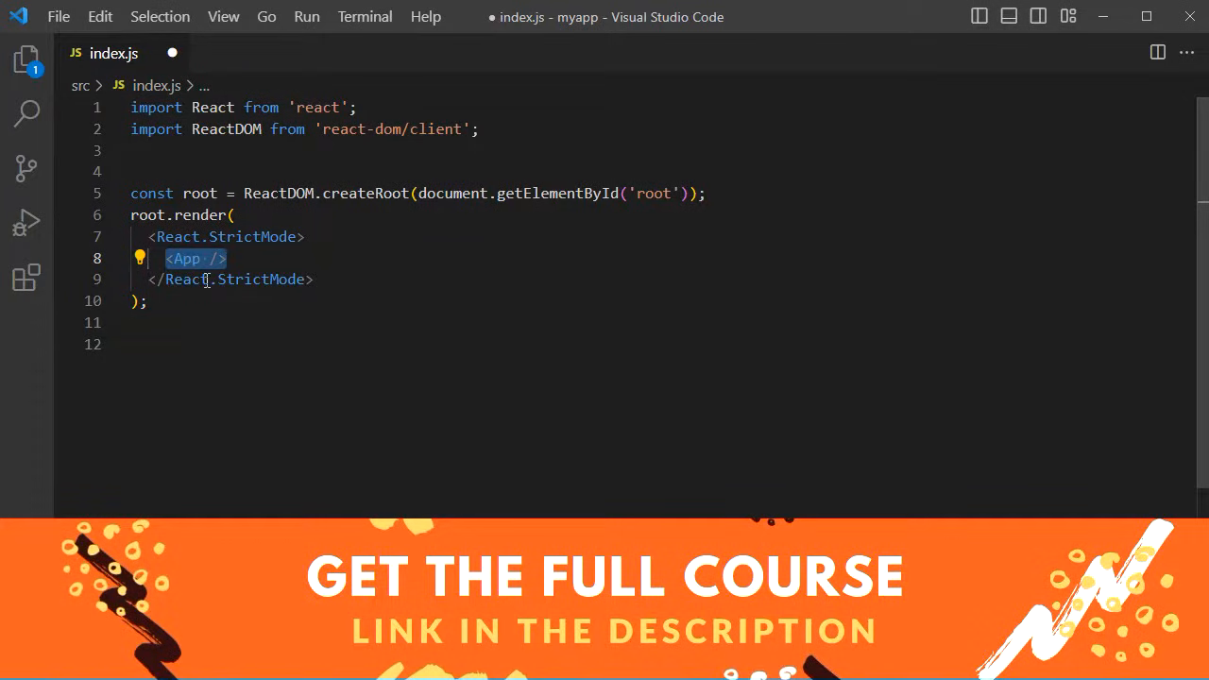
{"action": "left_click", "coordinate": [162, 150]}
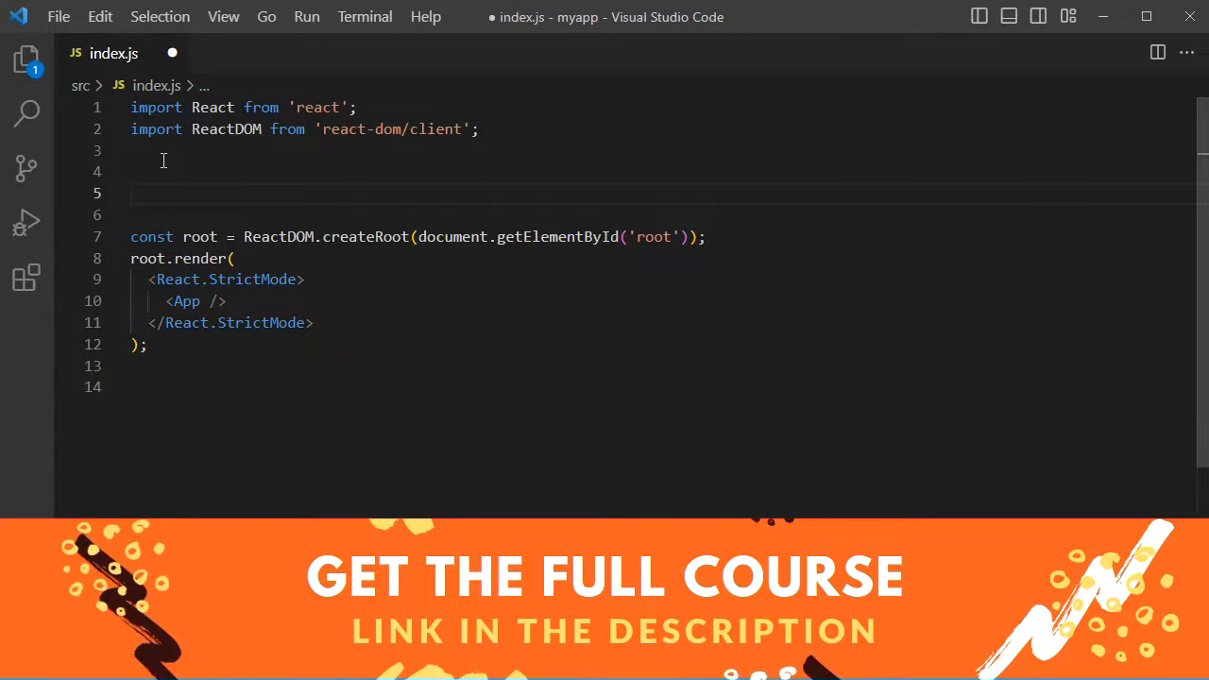
Step: Write function App() returning <h1>Welcome to our website</h1> in index.js and save with Ctrl+S
{"action": "type", "text": "function"}
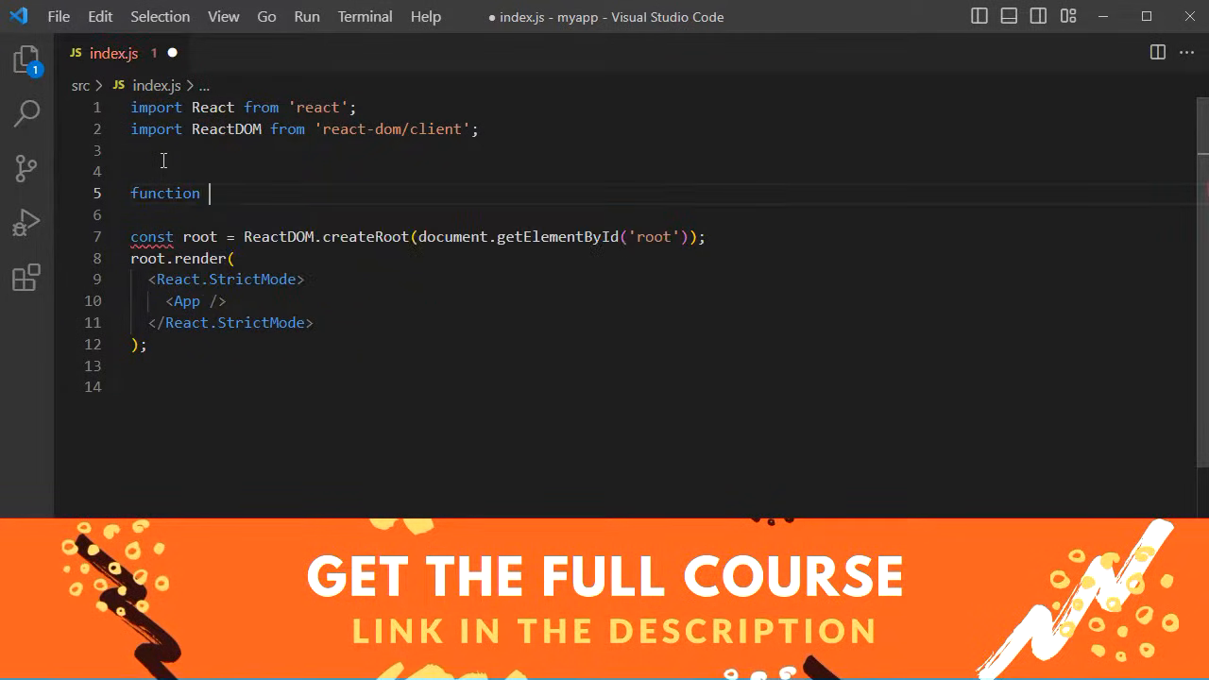
{"action": "type", "text": "App()"}
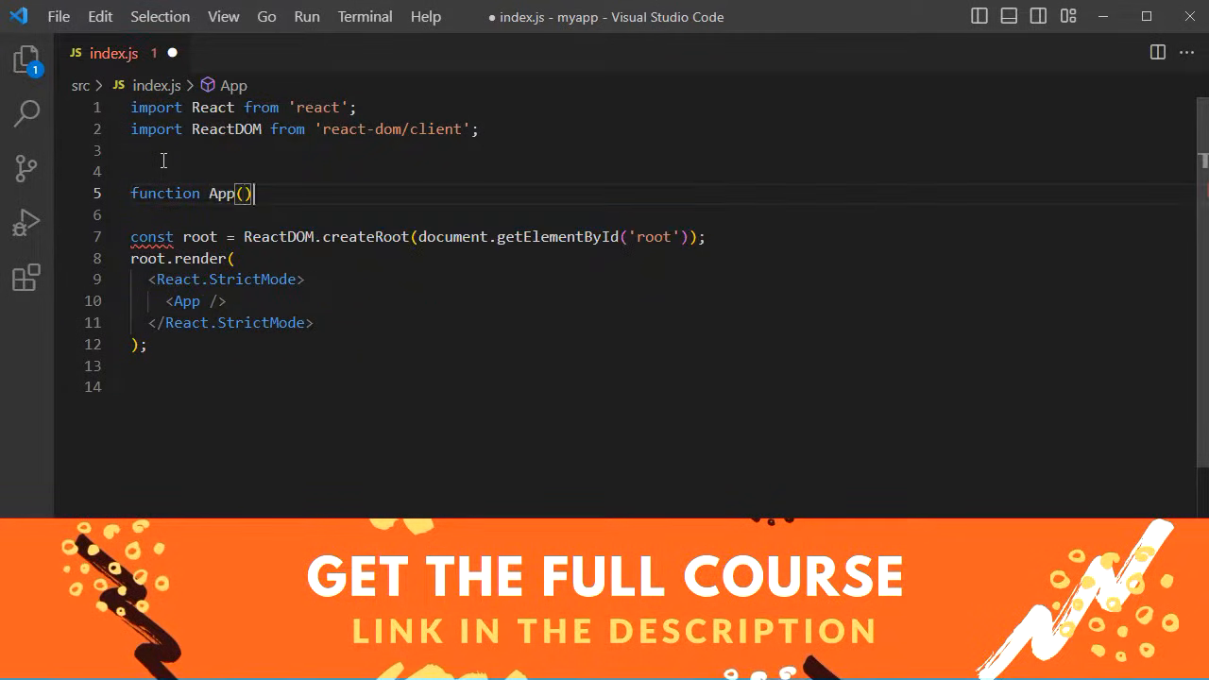
{"action": "type", "text": "{"}
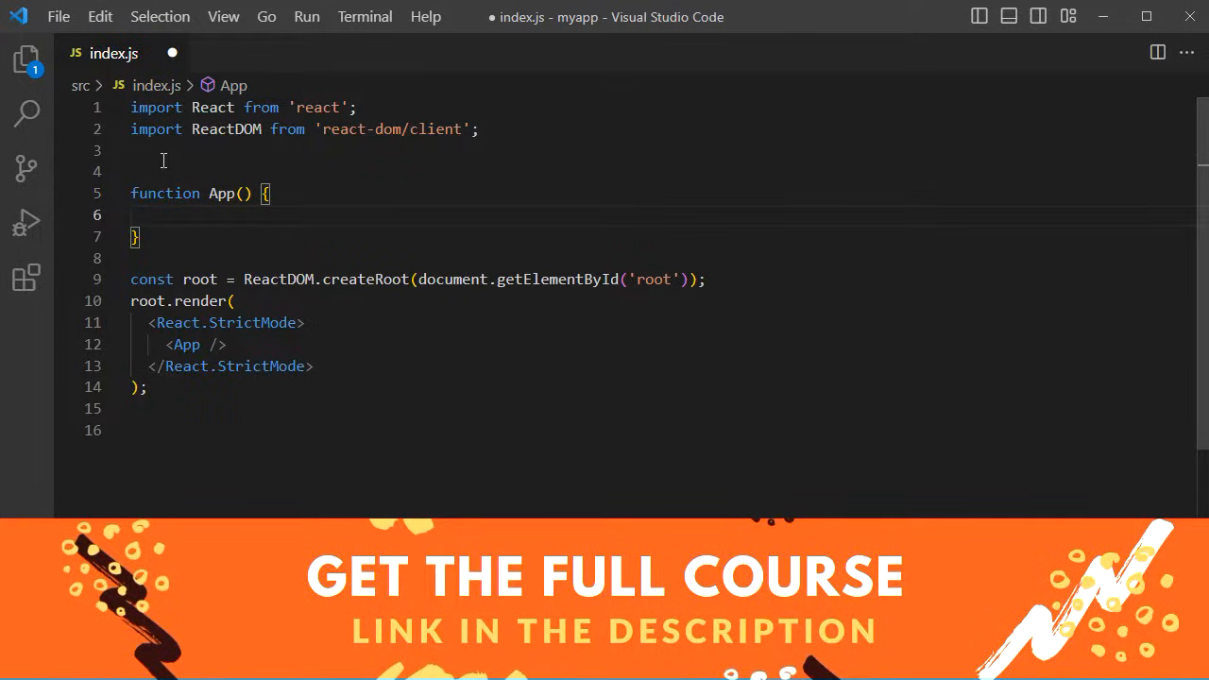
{"action": "type", "text": "return ("}
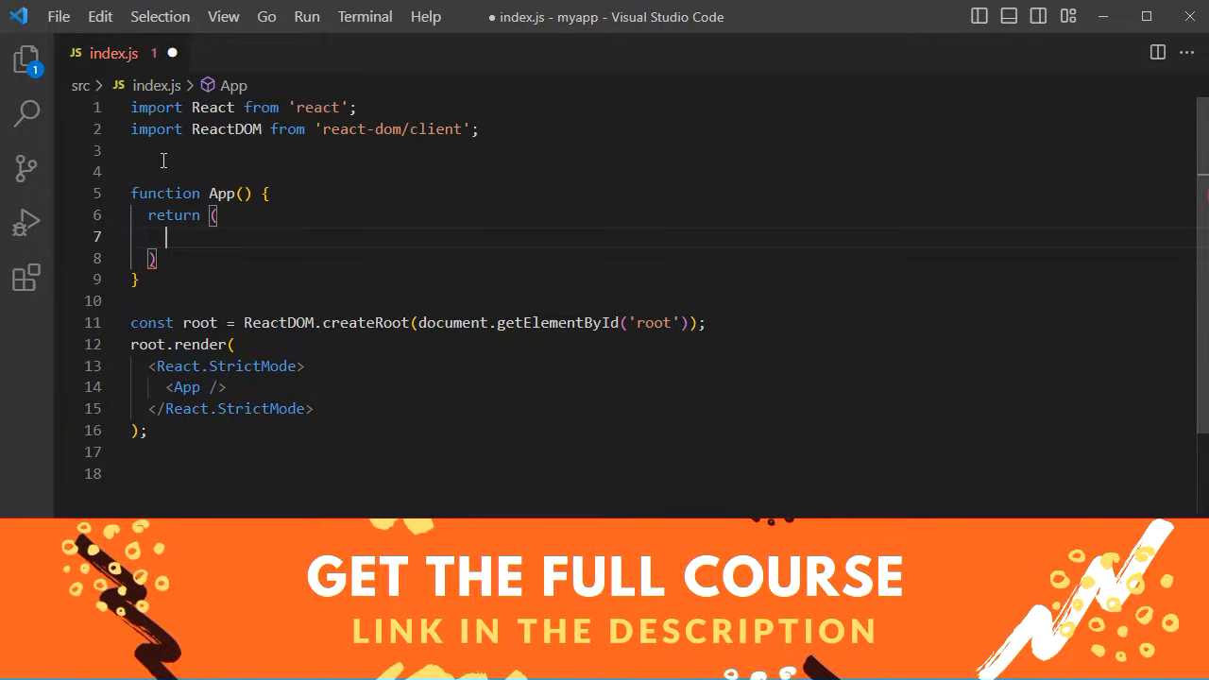
{"action": "type", "text": "<h1>Welcome to our website</h1>"}
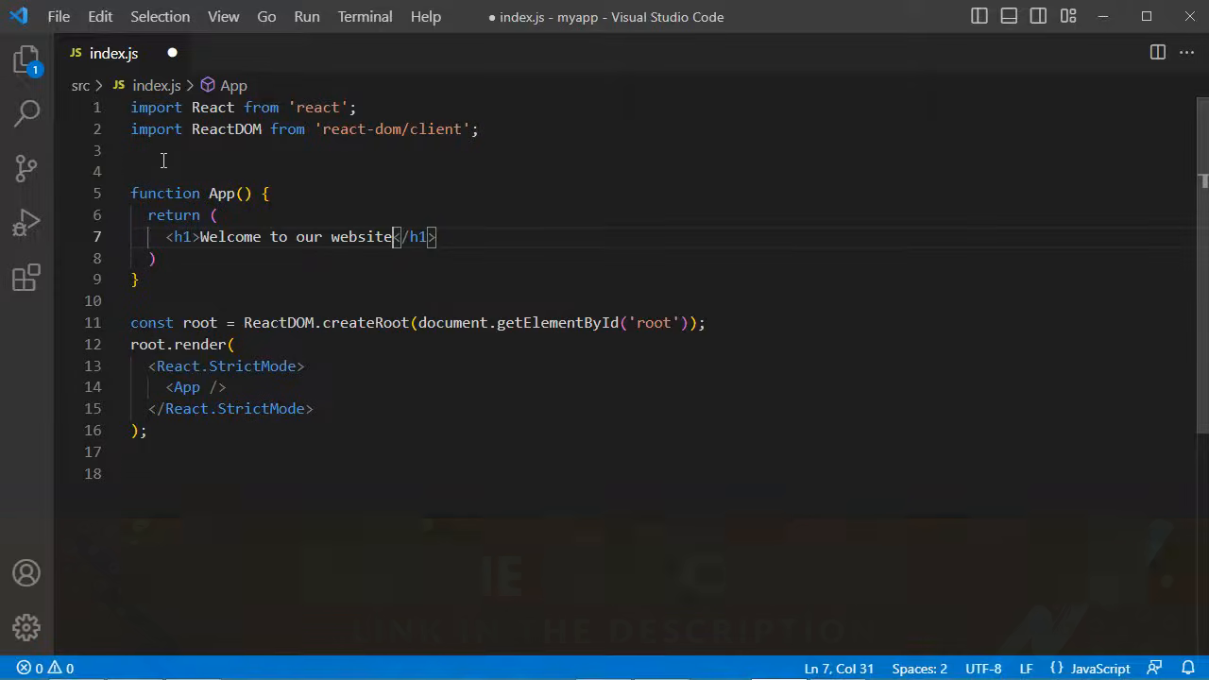
{"action": "key", "text": "ctrl+s"}
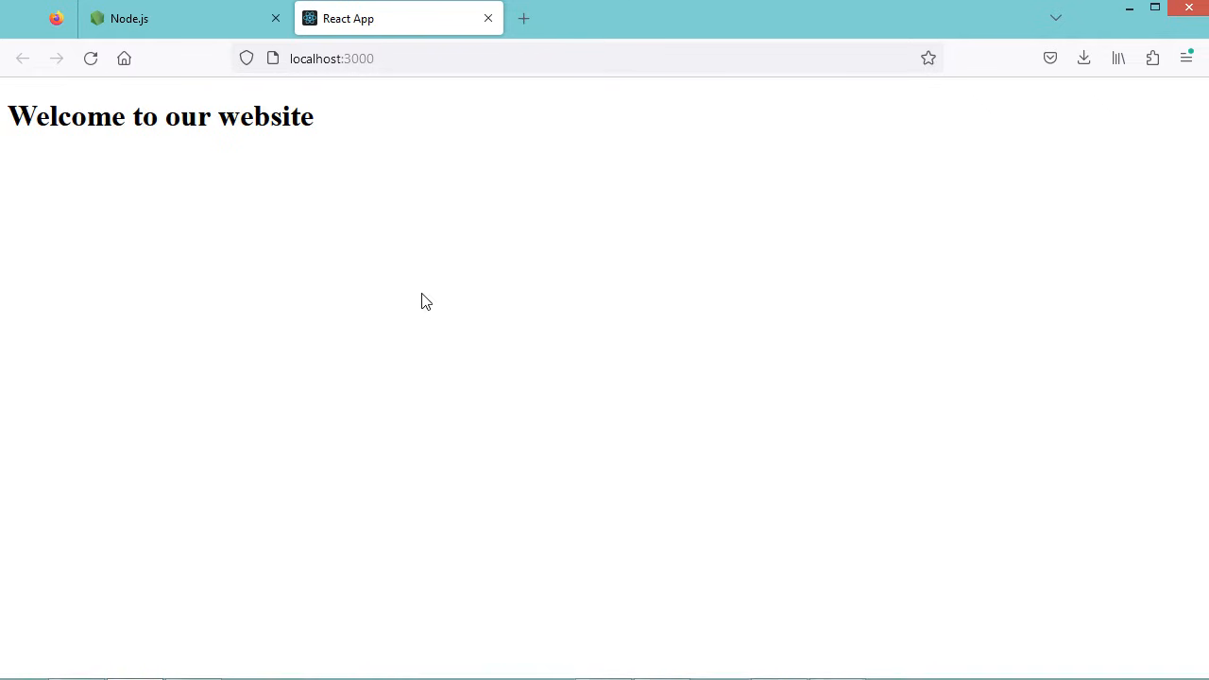
{"action": "triple_click", "coordinate": [161, 117]}
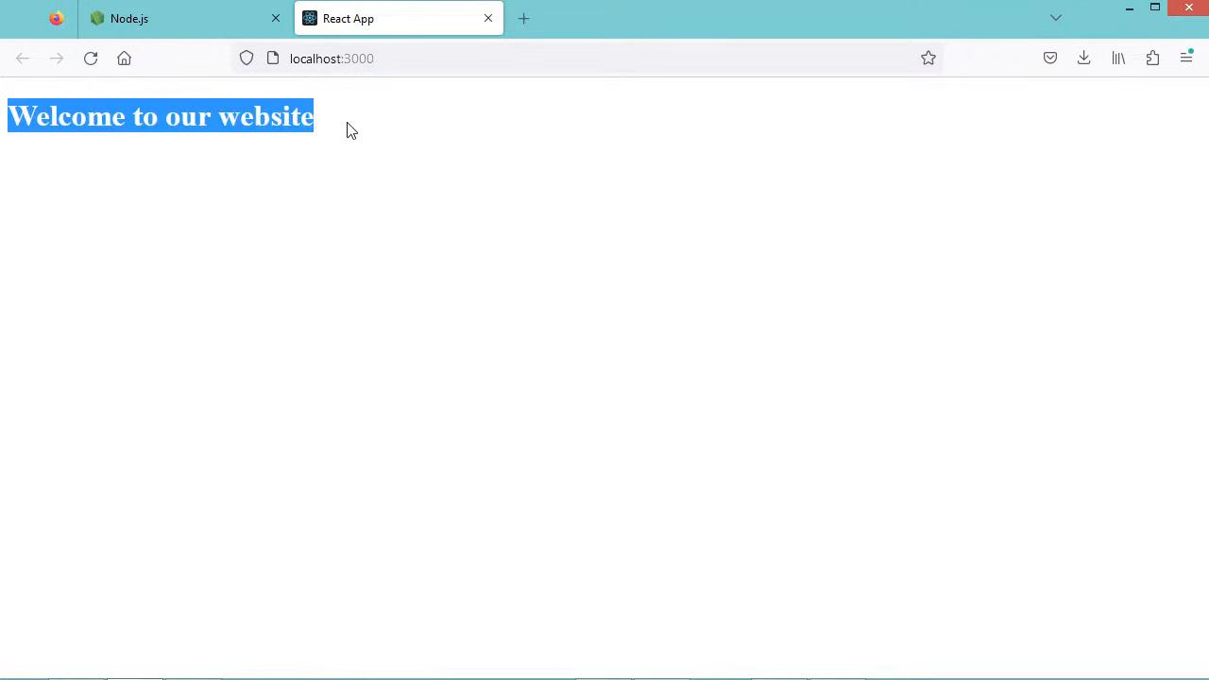